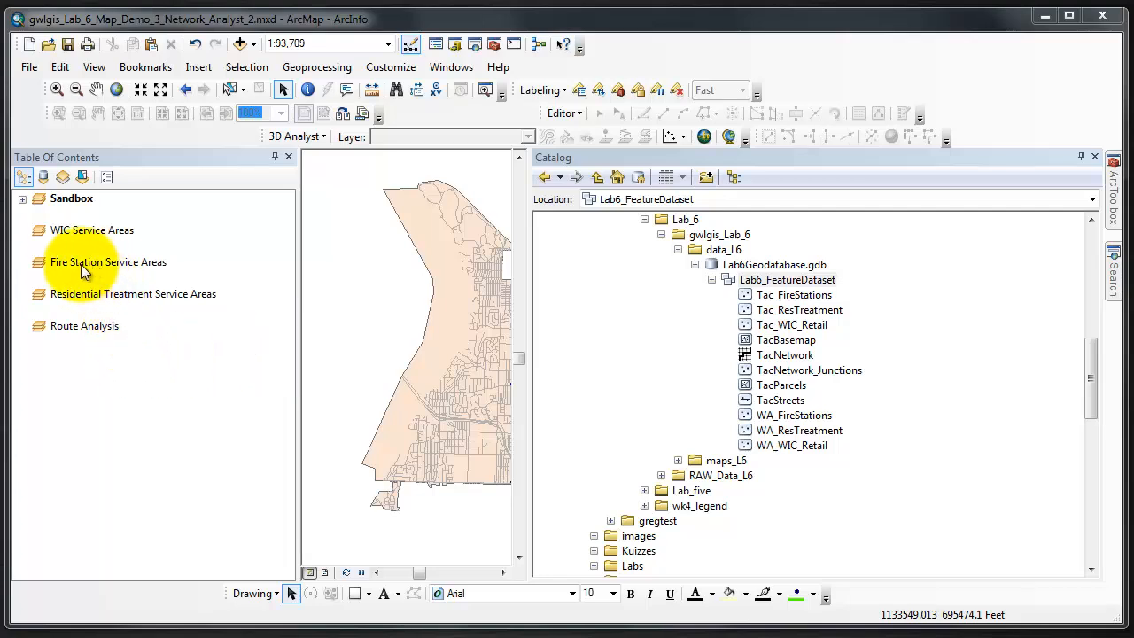
Activate Fire Station Service Areas and add TacNetwork with its participating feature classes
right_click(89, 262)
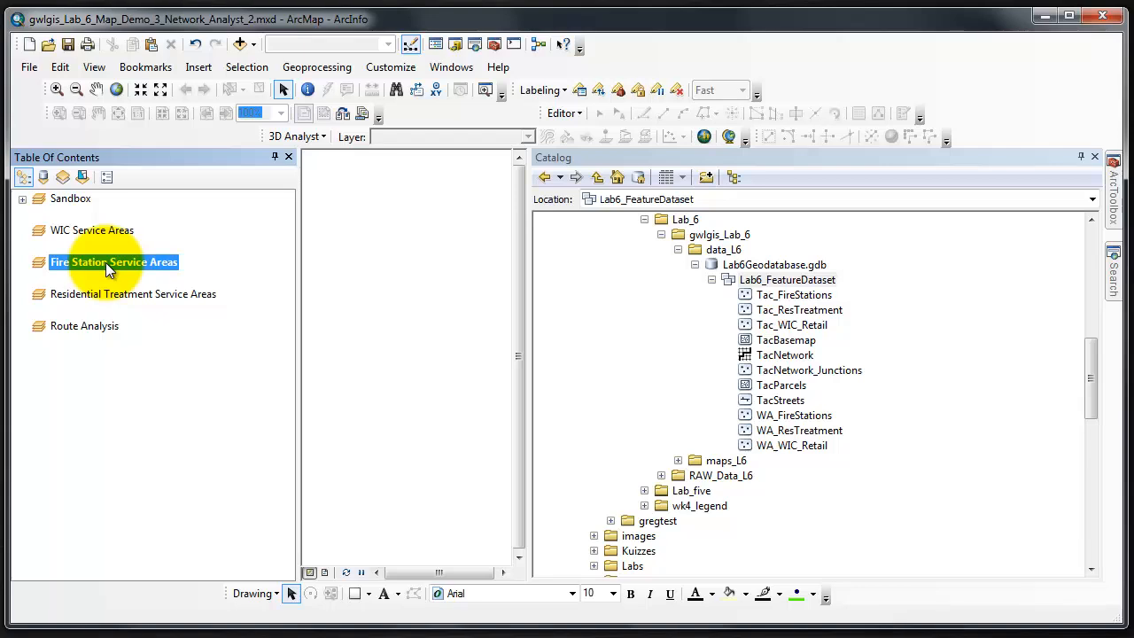
mouse_move(168, 299)
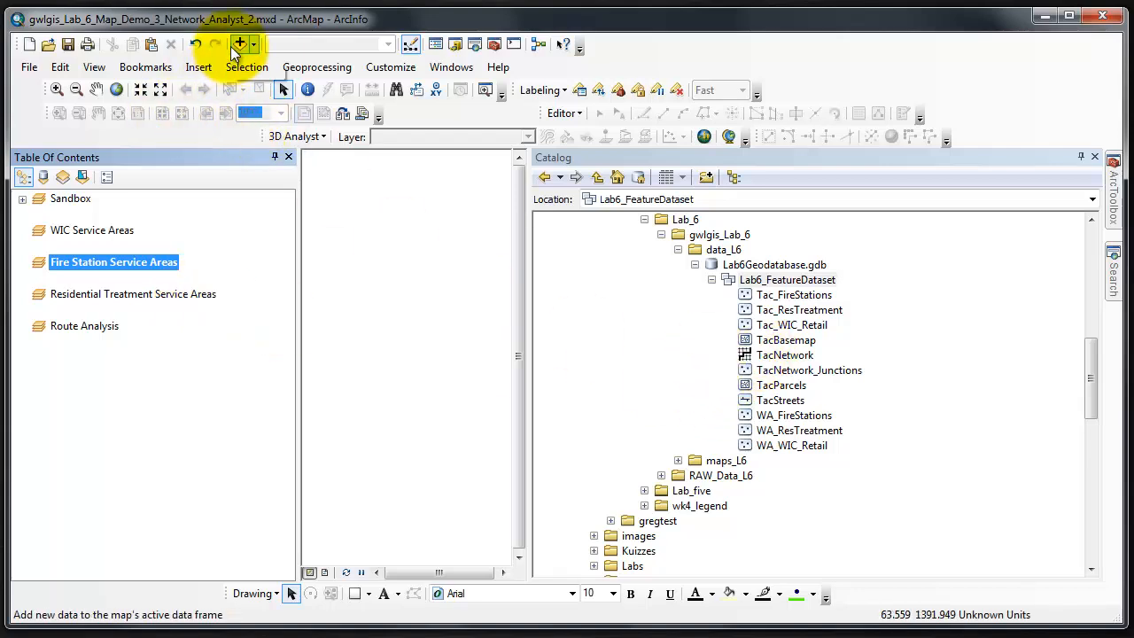
left_click(785, 355)
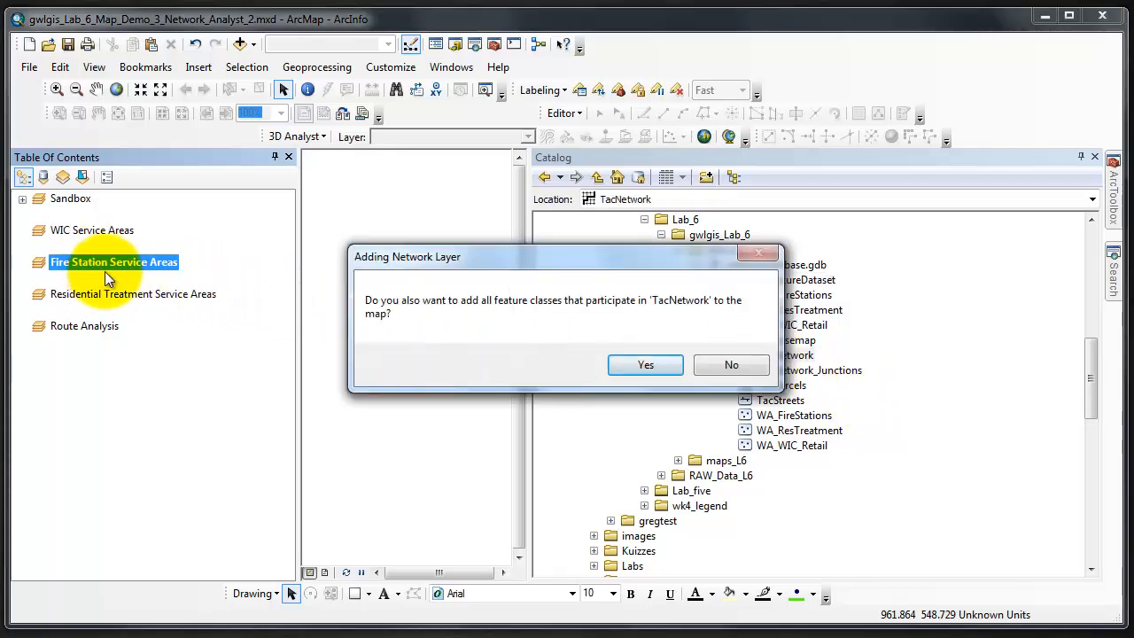
mouse_move(447, 307)
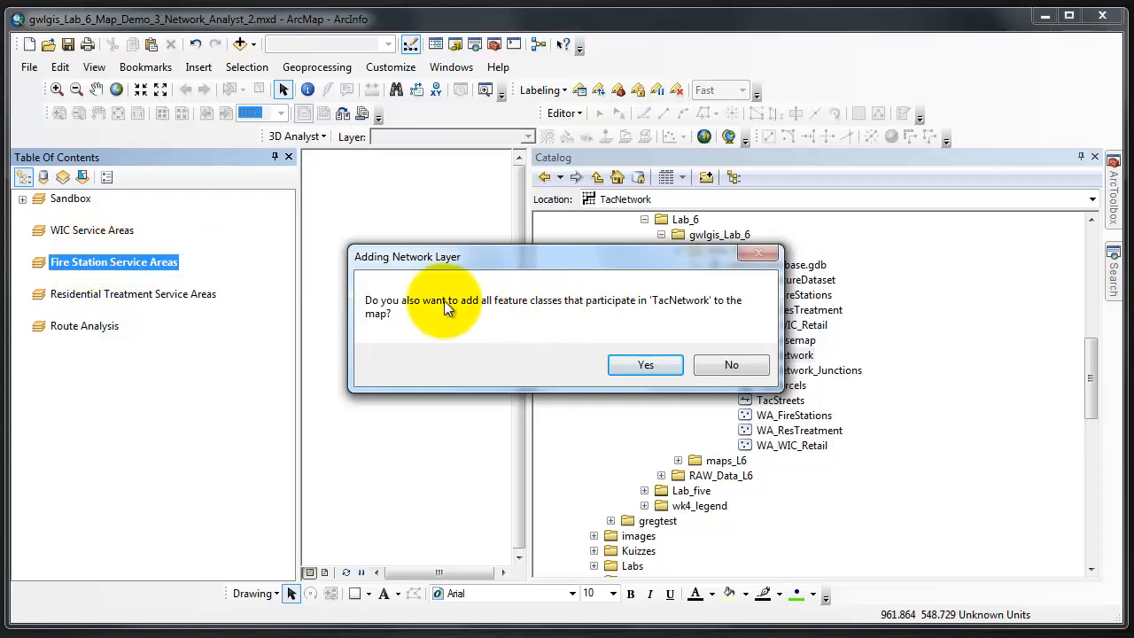
mouse_move(540, 305)
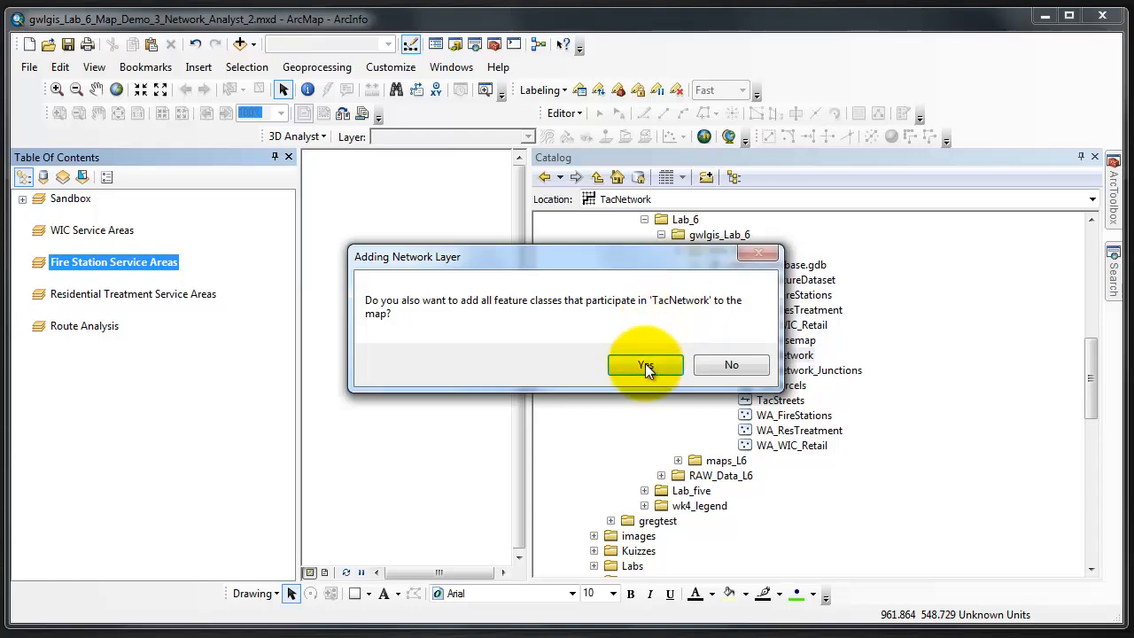
left_click(645, 364)
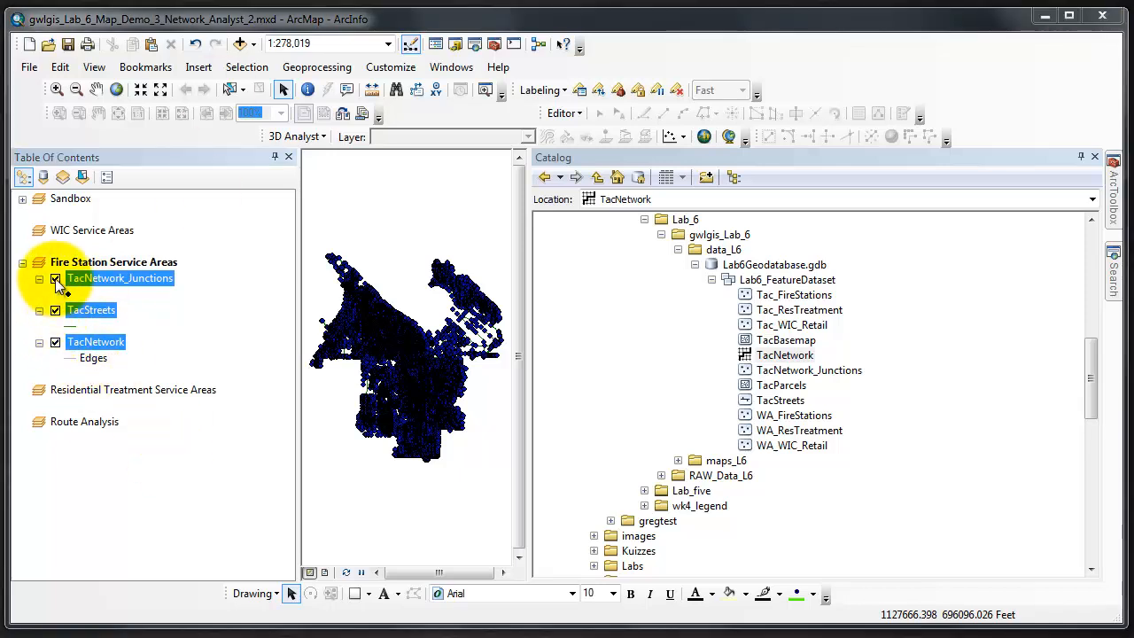
Hide TacNetwork_Junctions and recolour the TacStreets lines light grey
left_click(56, 342)
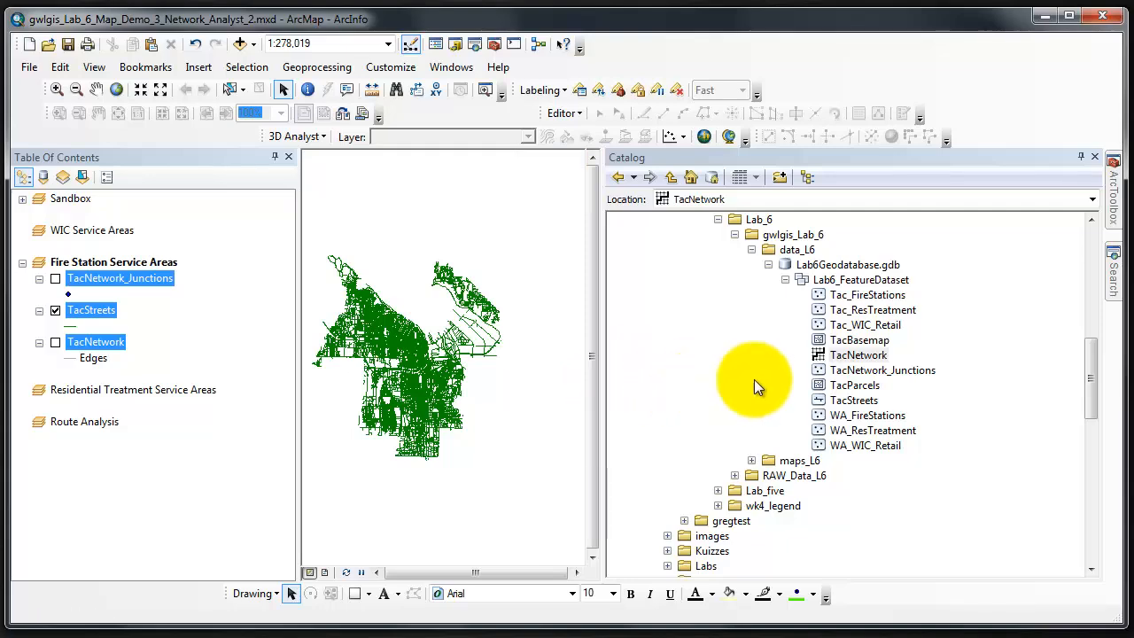
right_click(91, 309)
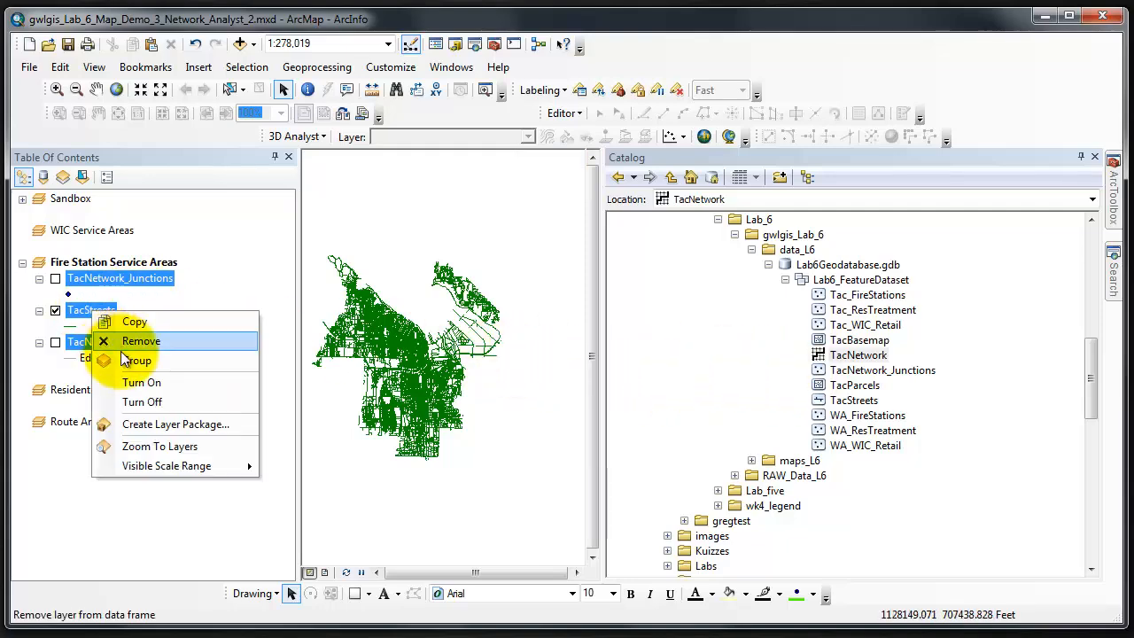
left_click(159, 446)
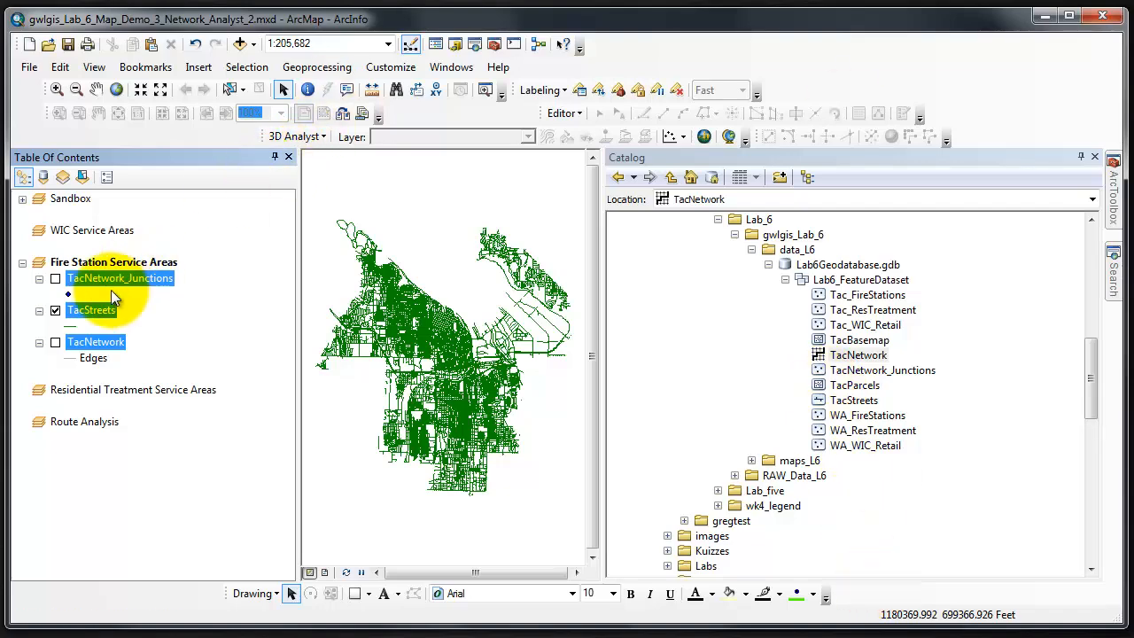
left_click(76, 325)
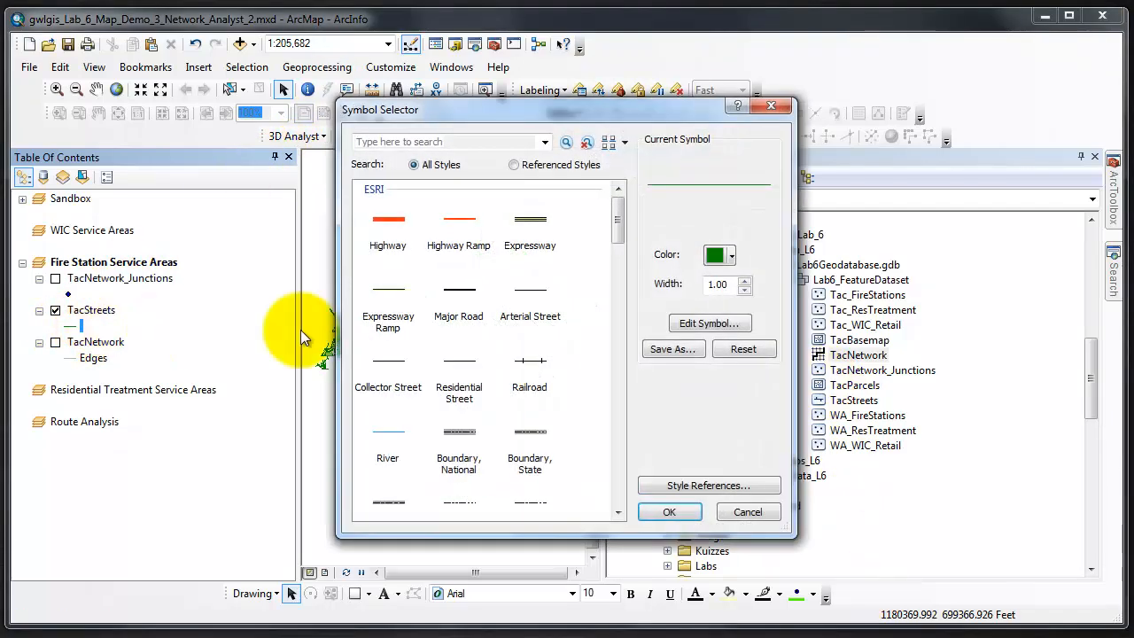
left_click(729, 255)
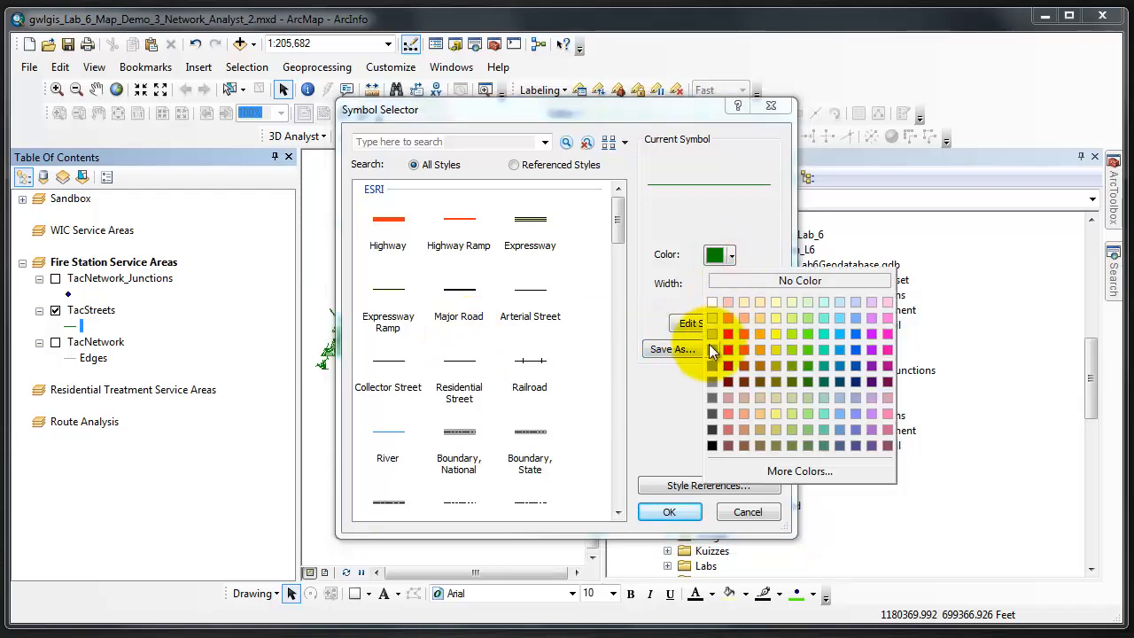
left_click(711, 296)
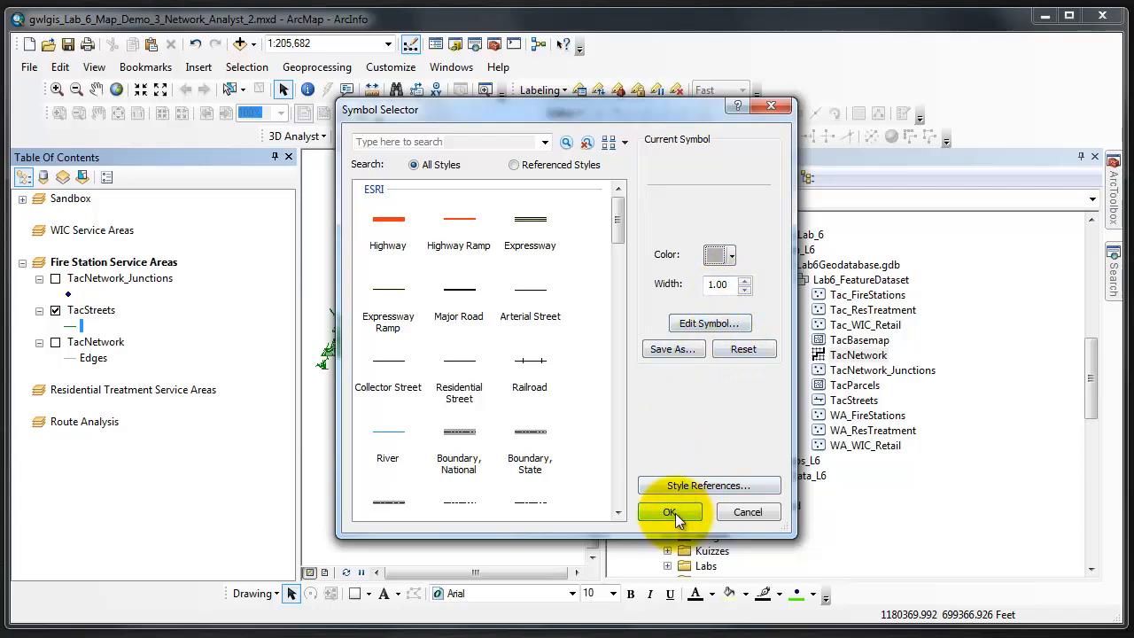
left_click(670, 511)
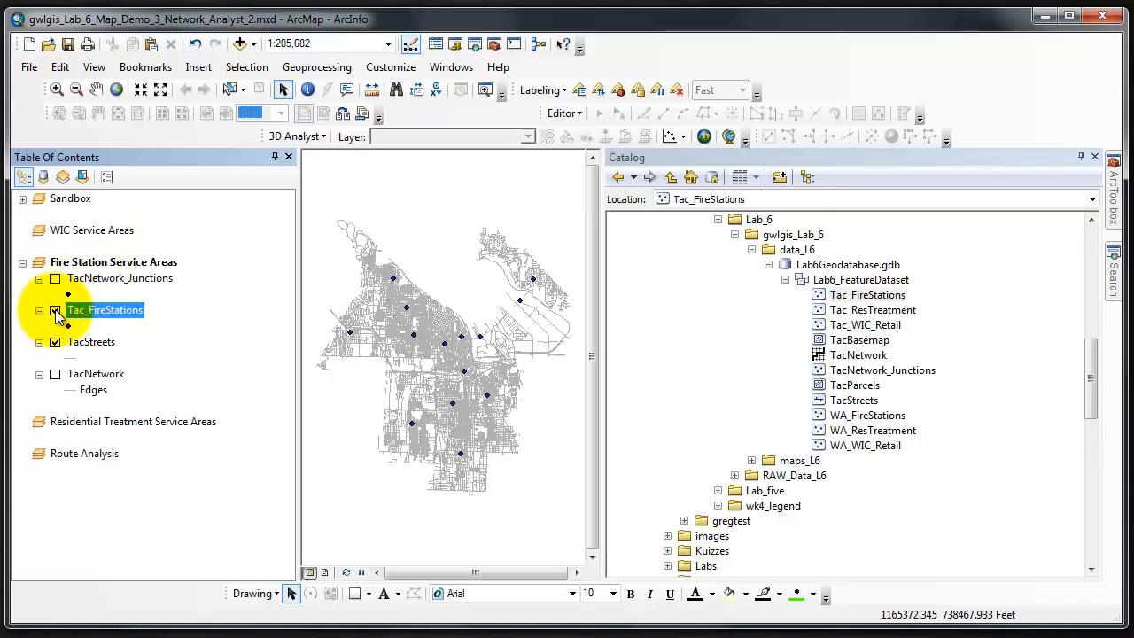
Switch off Tac_FireStations and display the Network Analyst toolbar
left_click(54, 309)
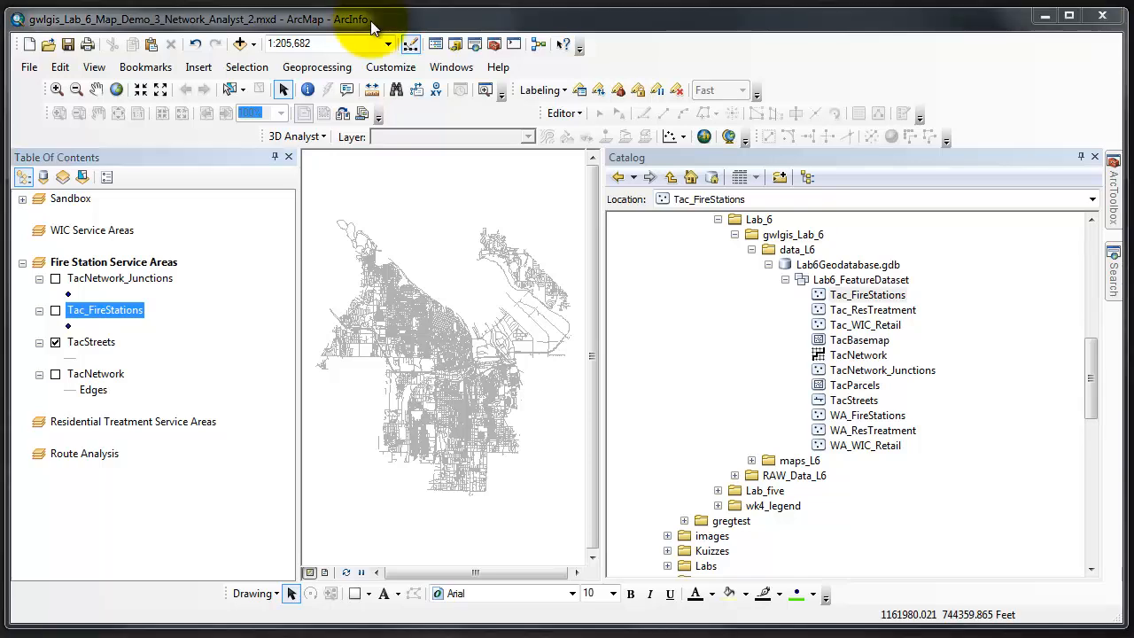
left_click(391, 66)
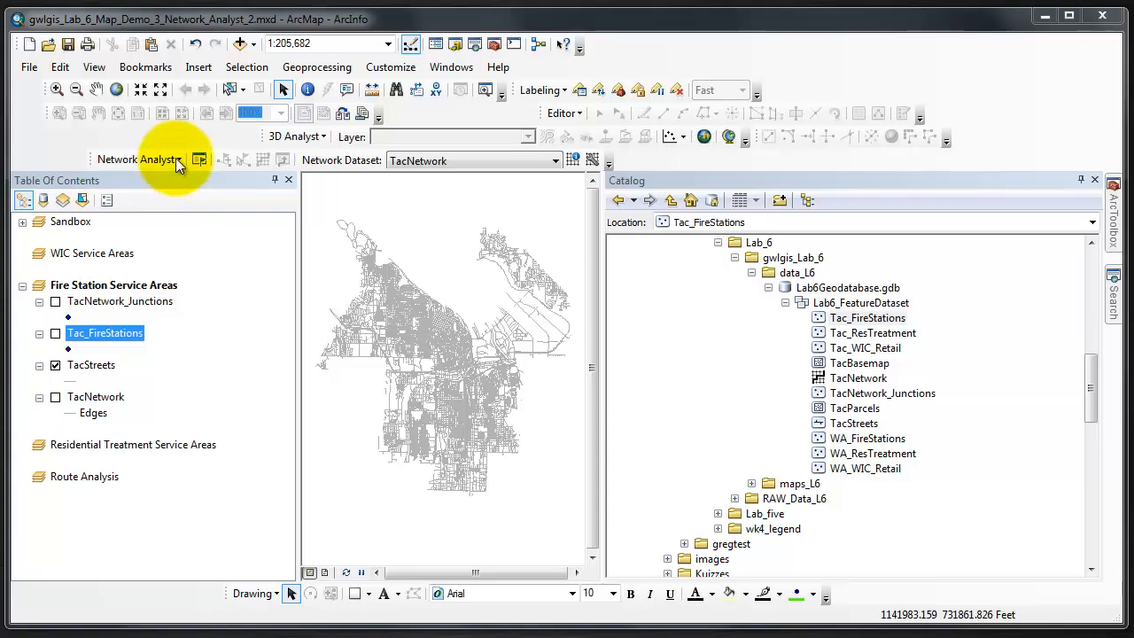
mouse_move(122, 160)
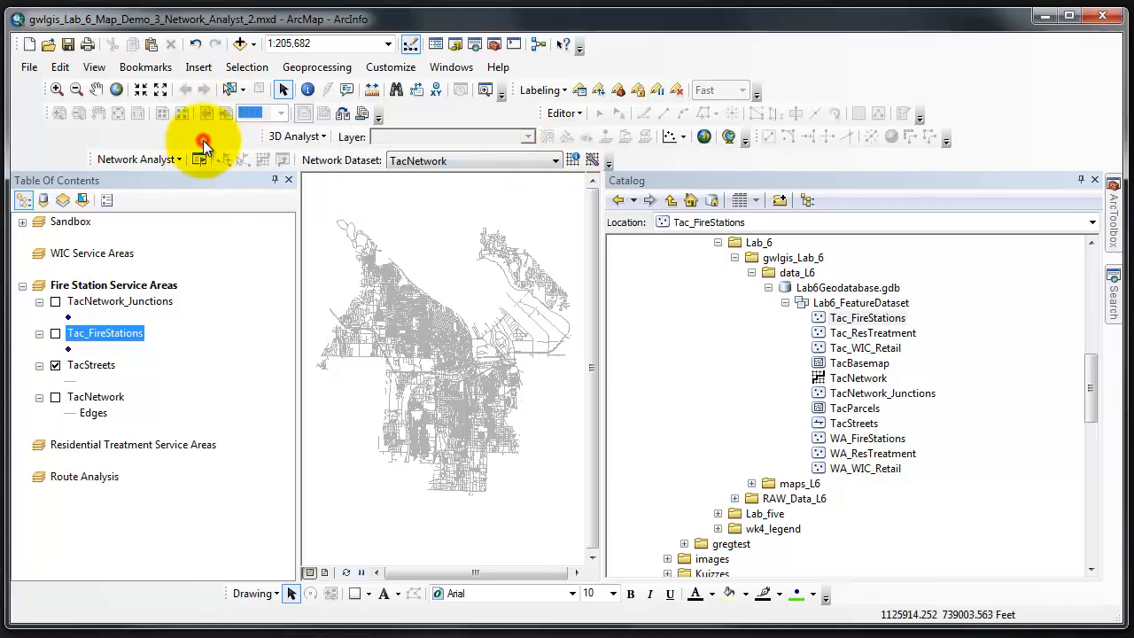
mouse_move(200, 159)
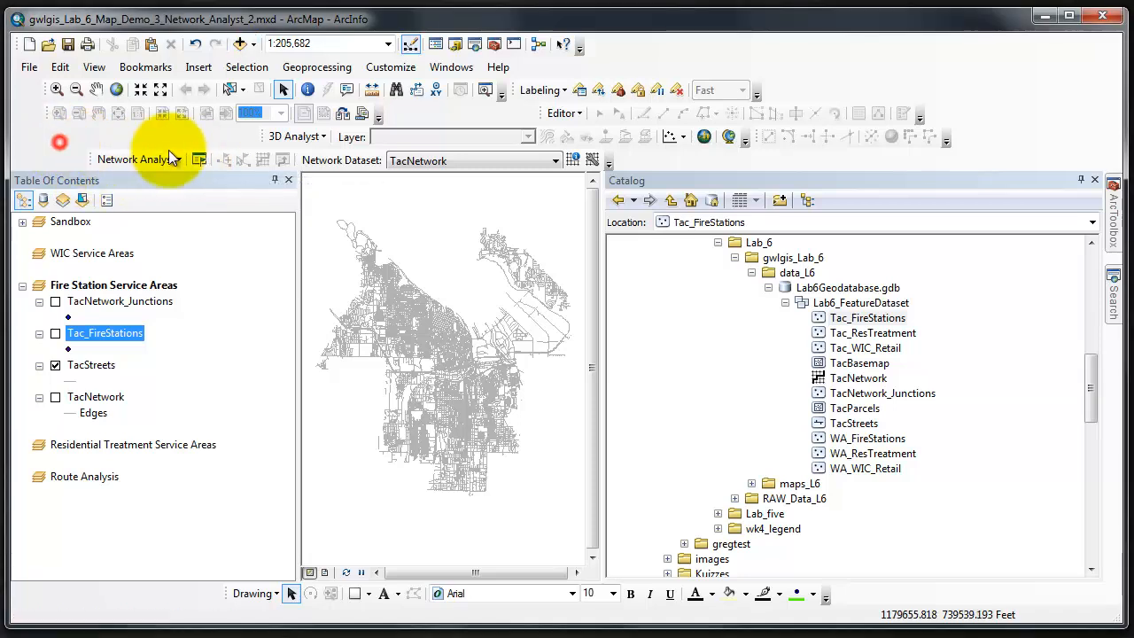
mouse_move(228, 162)
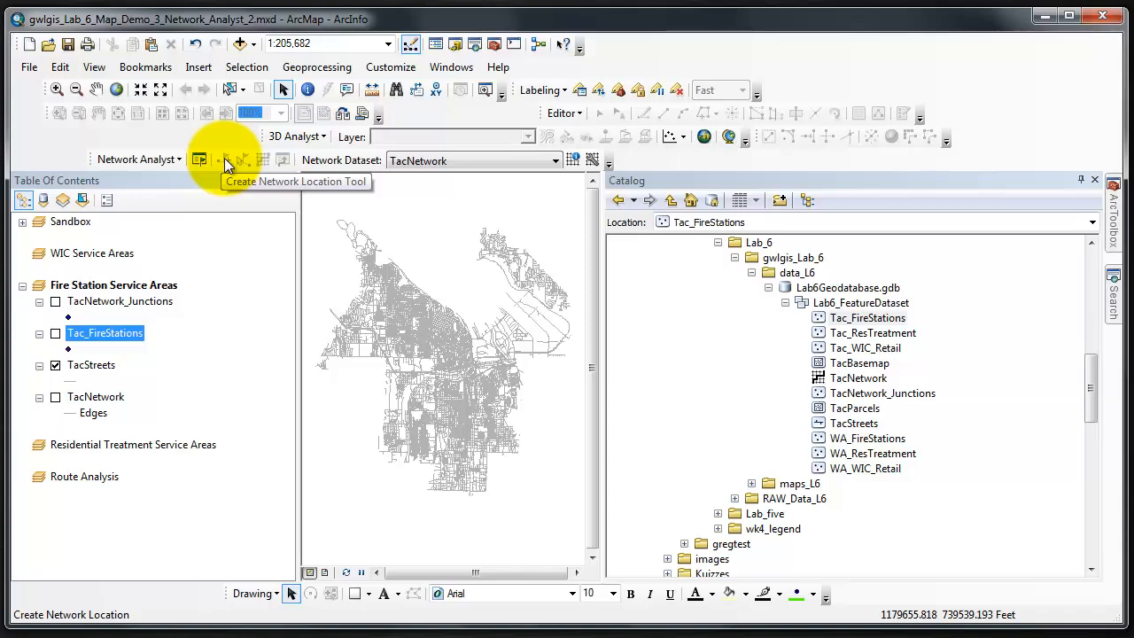
mouse_move(243, 163)
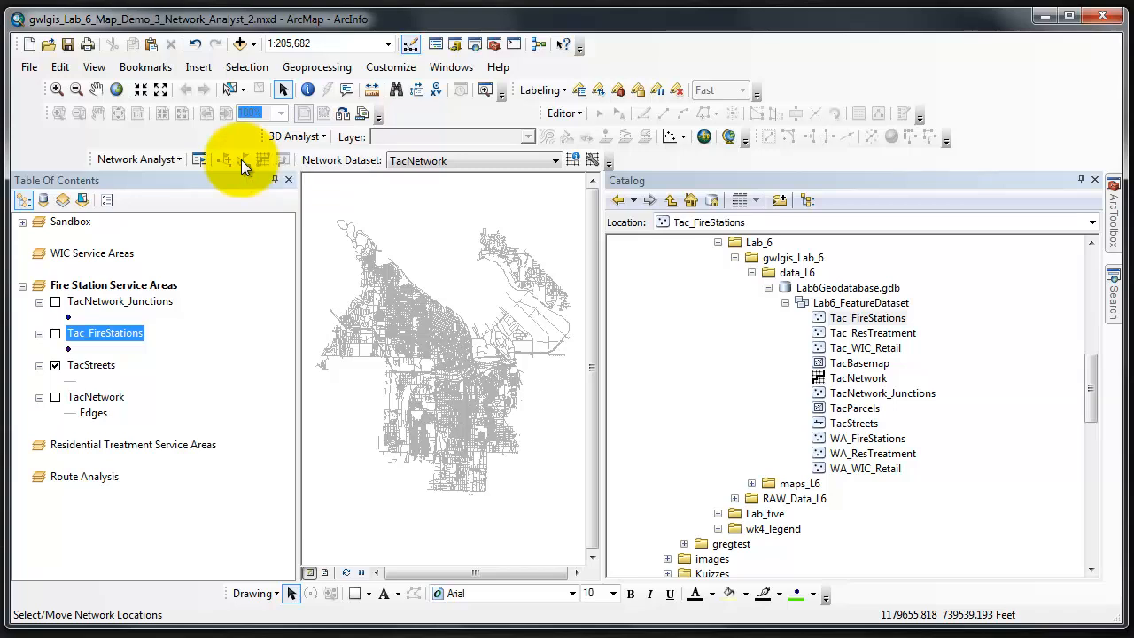
mouse_move(264, 164)
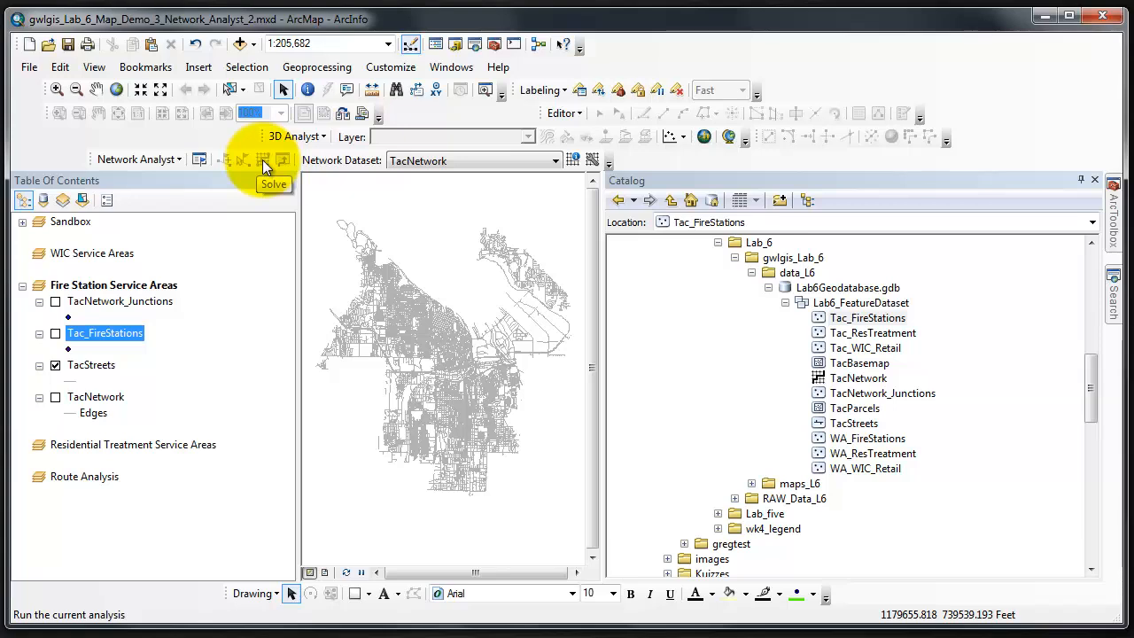
mouse_move(284, 160)
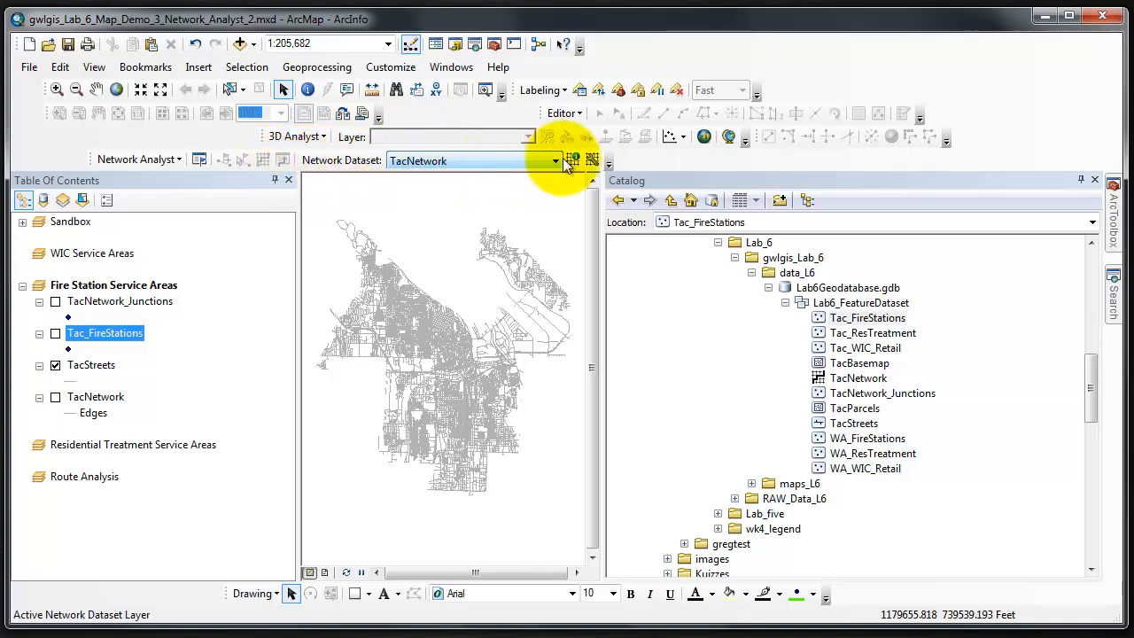
mouse_move(572, 160)
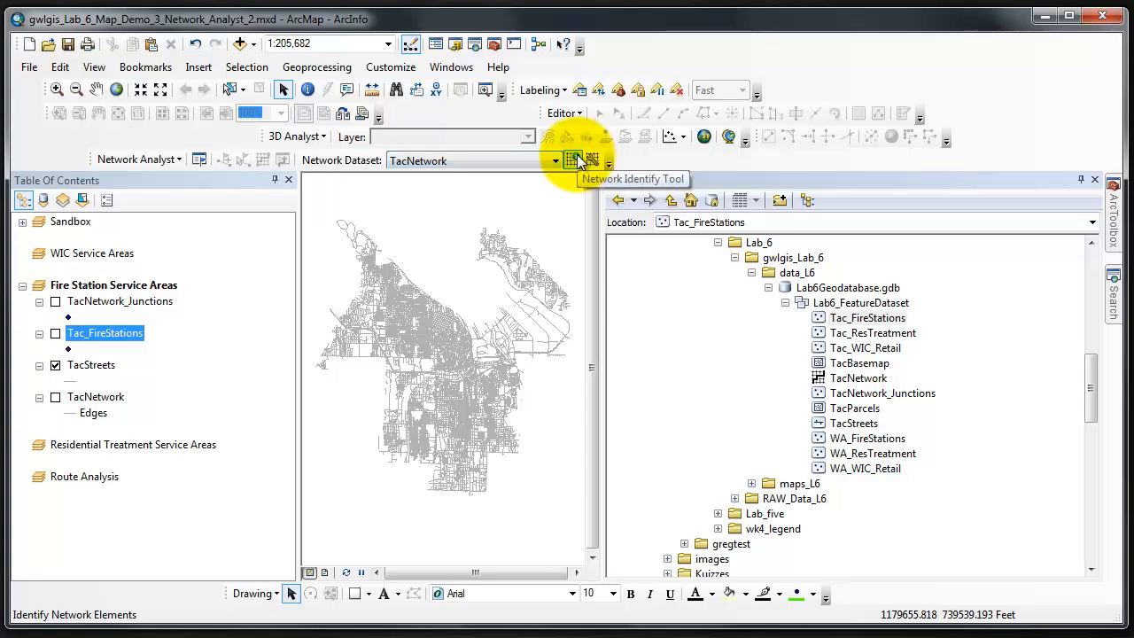
mouse_move(592, 159)
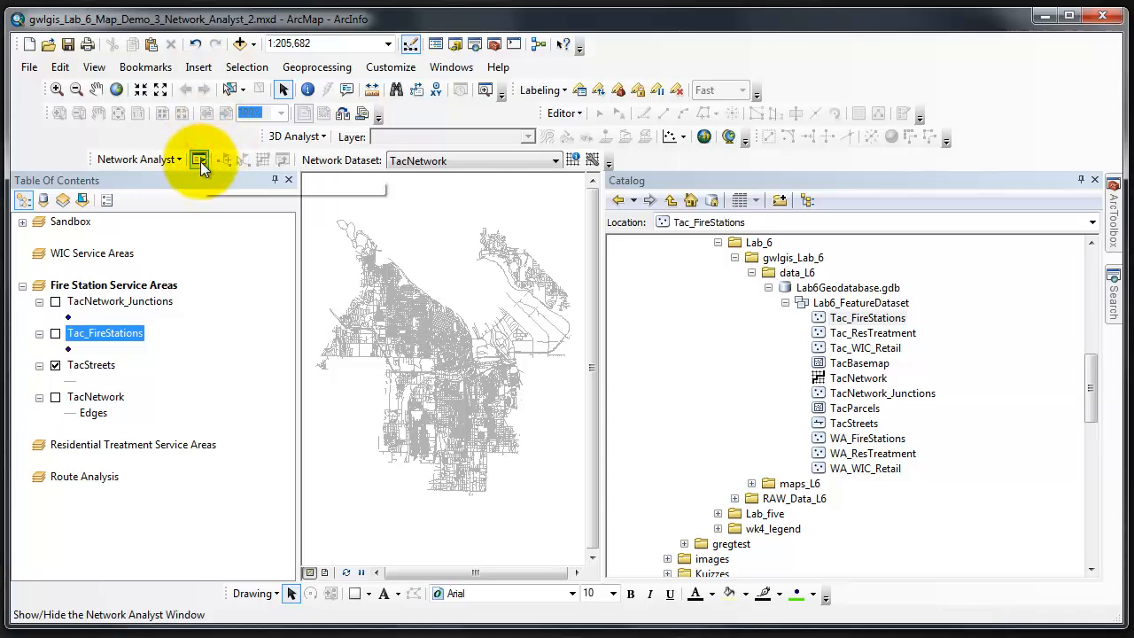
Show the empty Network Analyst window from the toolbar
left_click(200, 159)
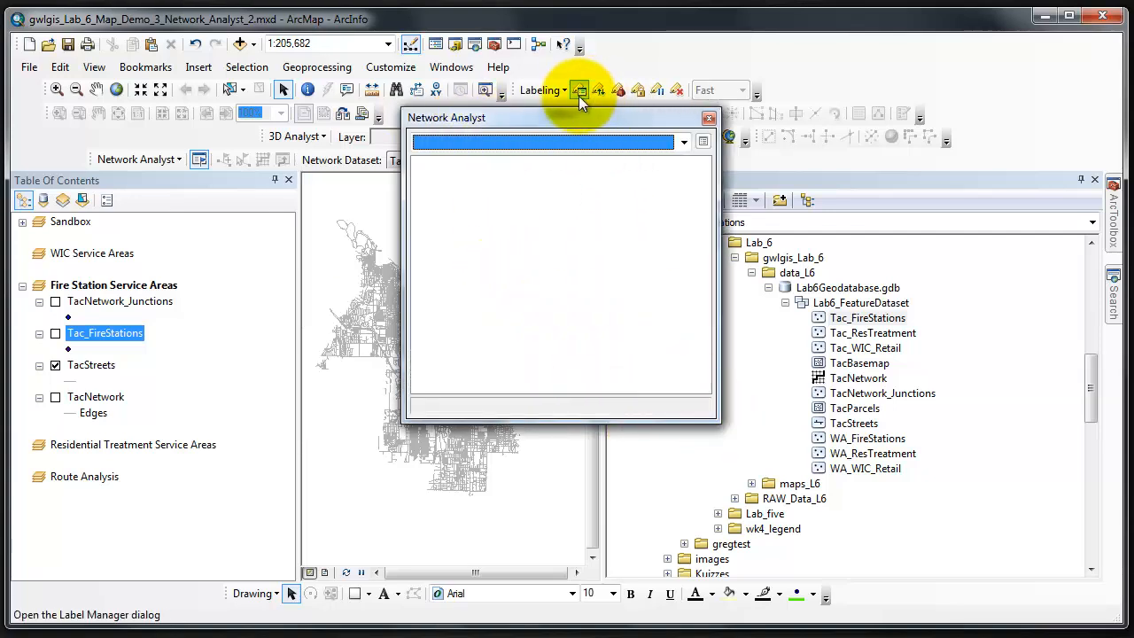
mouse_move(529, 177)
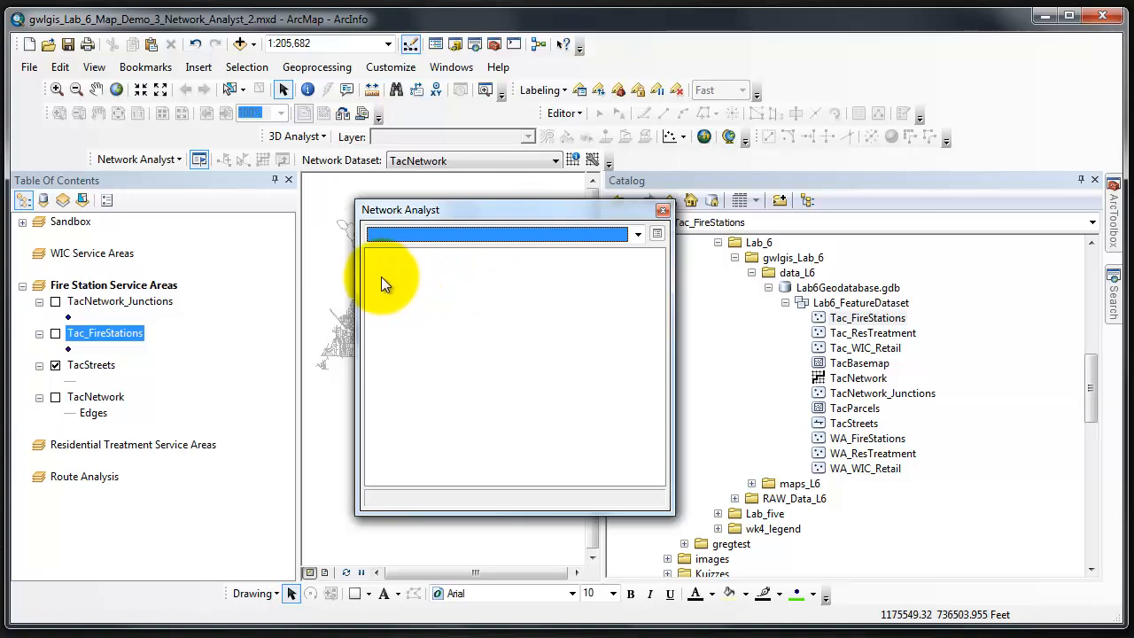
Choose New Service Area from the Network Analyst dropdown
left_click(139, 159)
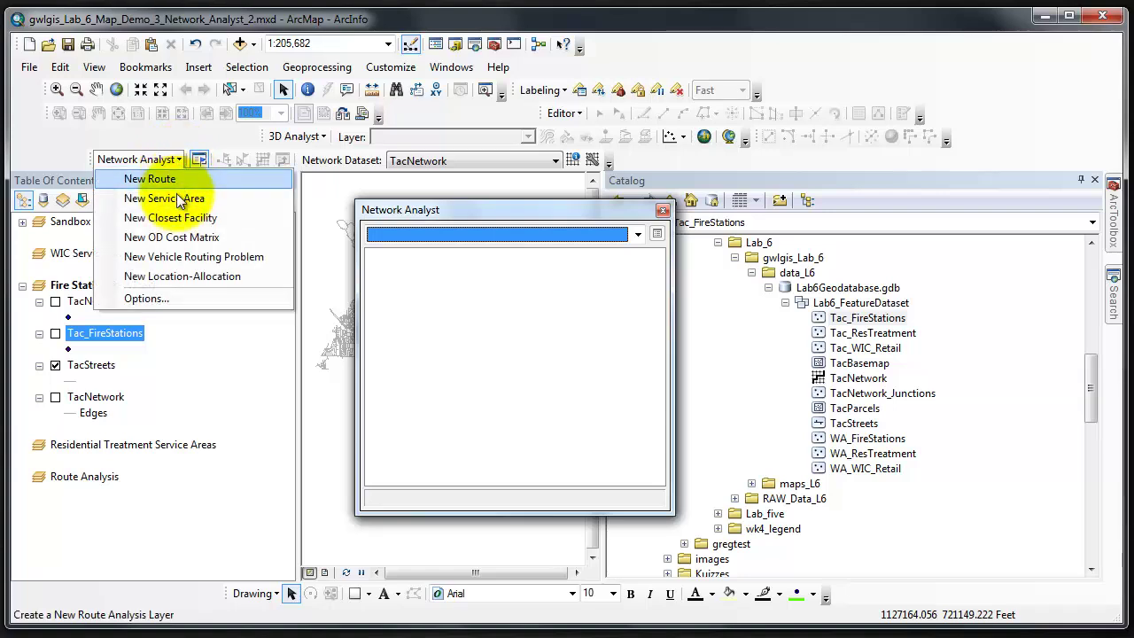
left_click(164, 198)
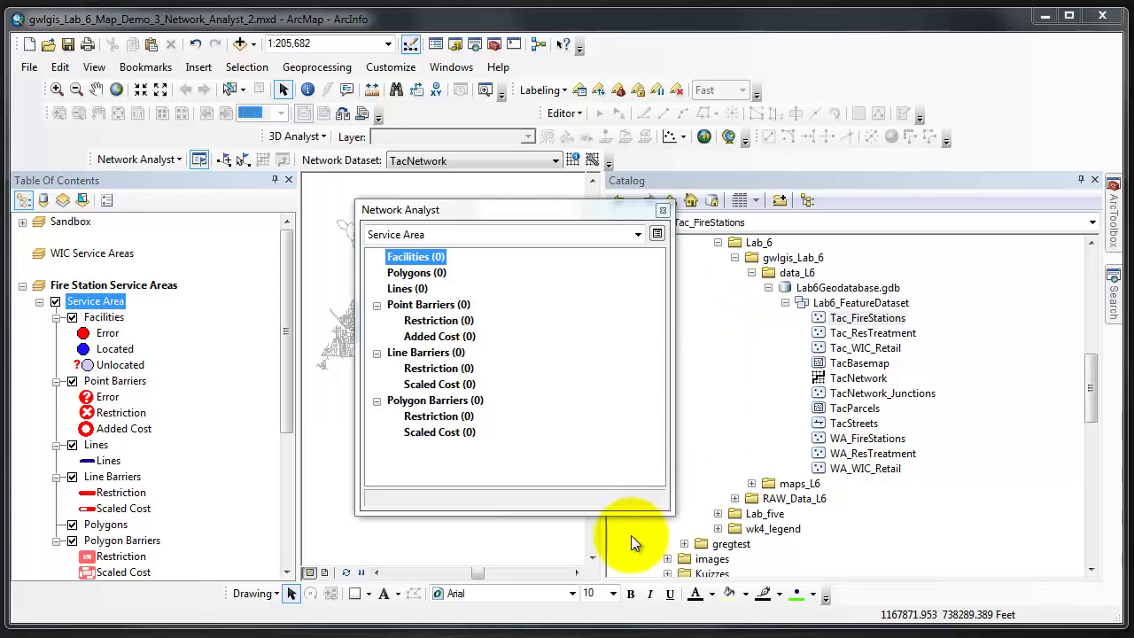
mouse_move(558, 319)
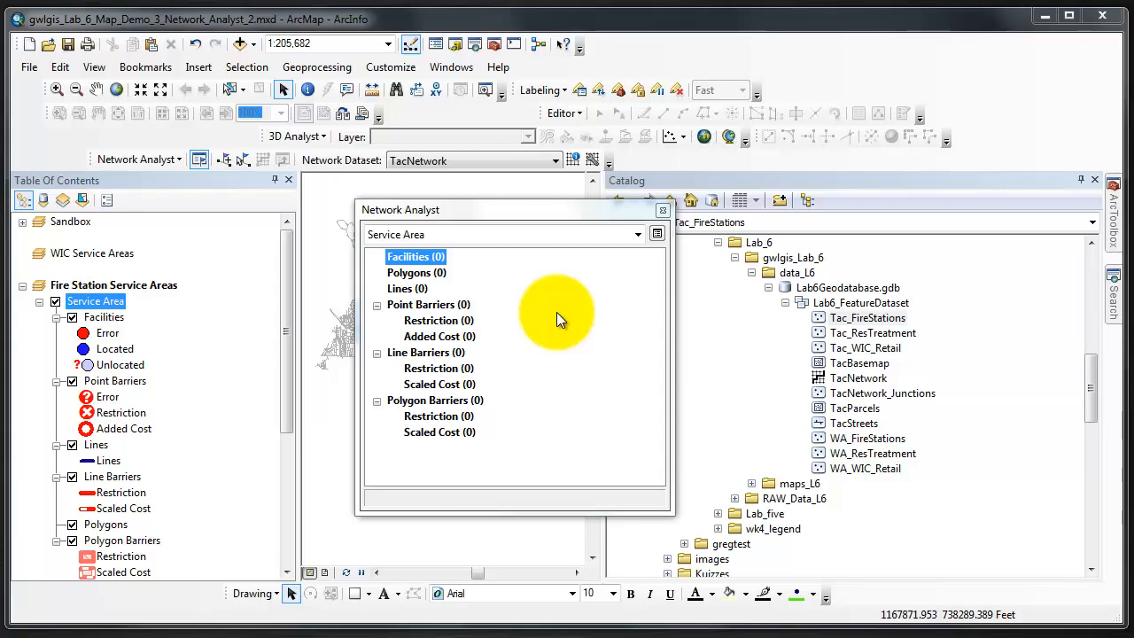
mouse_move(538, 319)
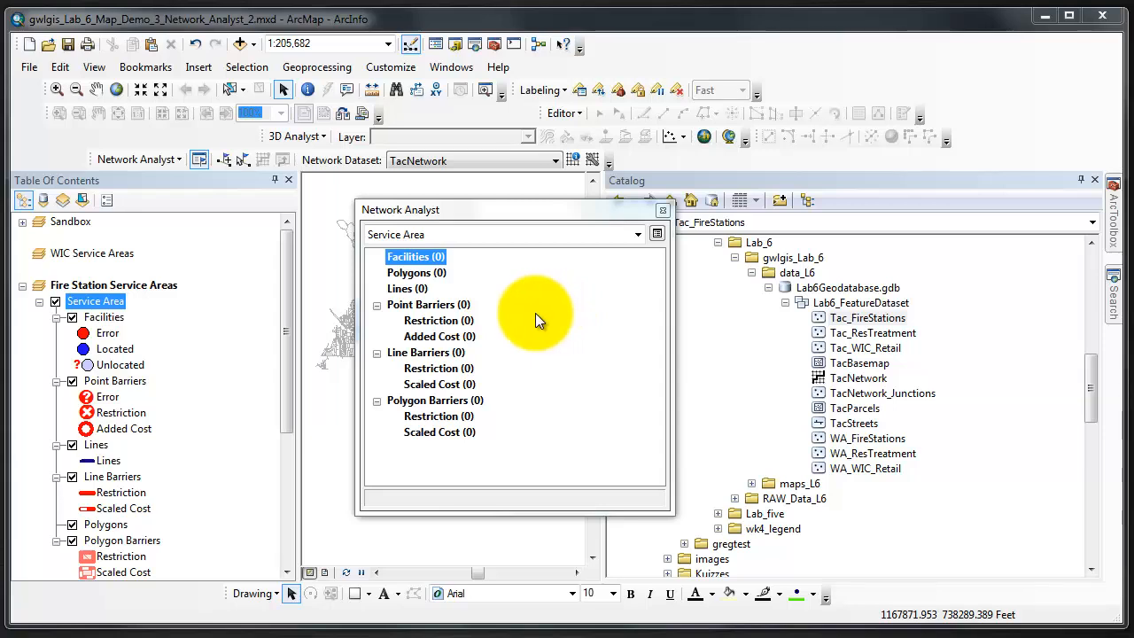
mouse_move(524, 315)
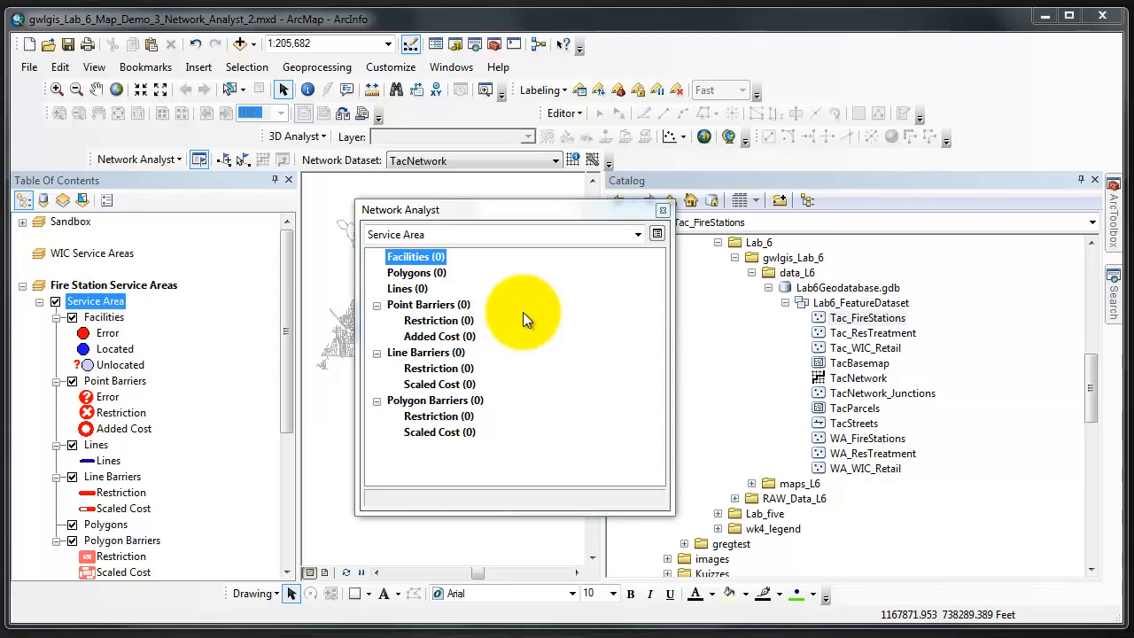
mouse_move(516, 321)
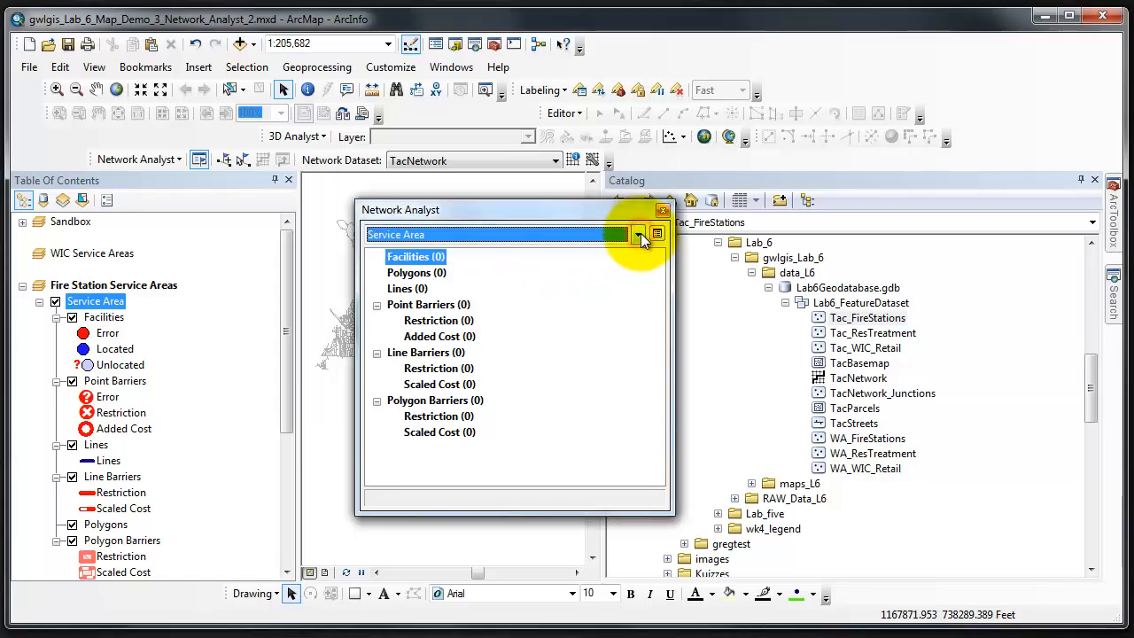
mouse_move(658, 234)
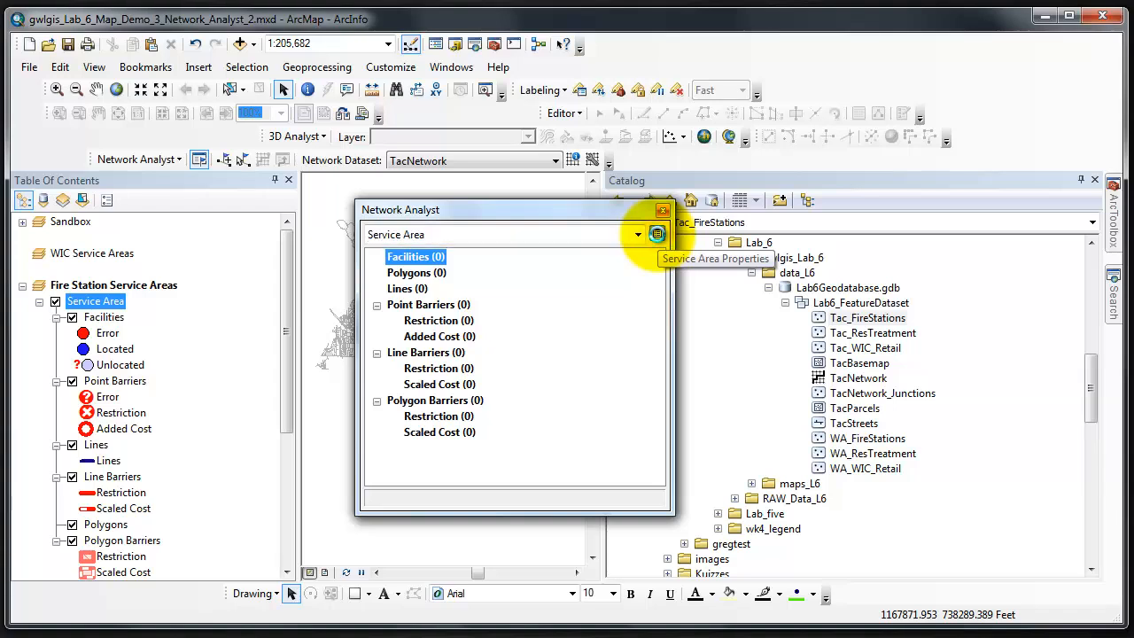
Enter 'Fire Stations - Drive Time' as the layer name in Service Area properties
left_click(657, 233)
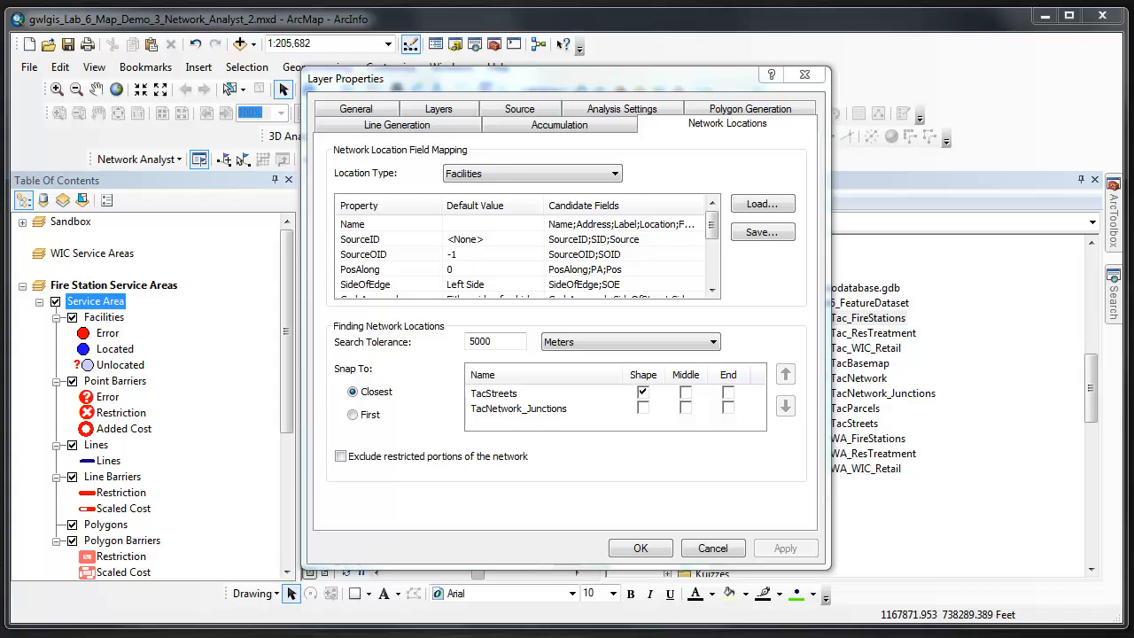
left_click(355, 122)
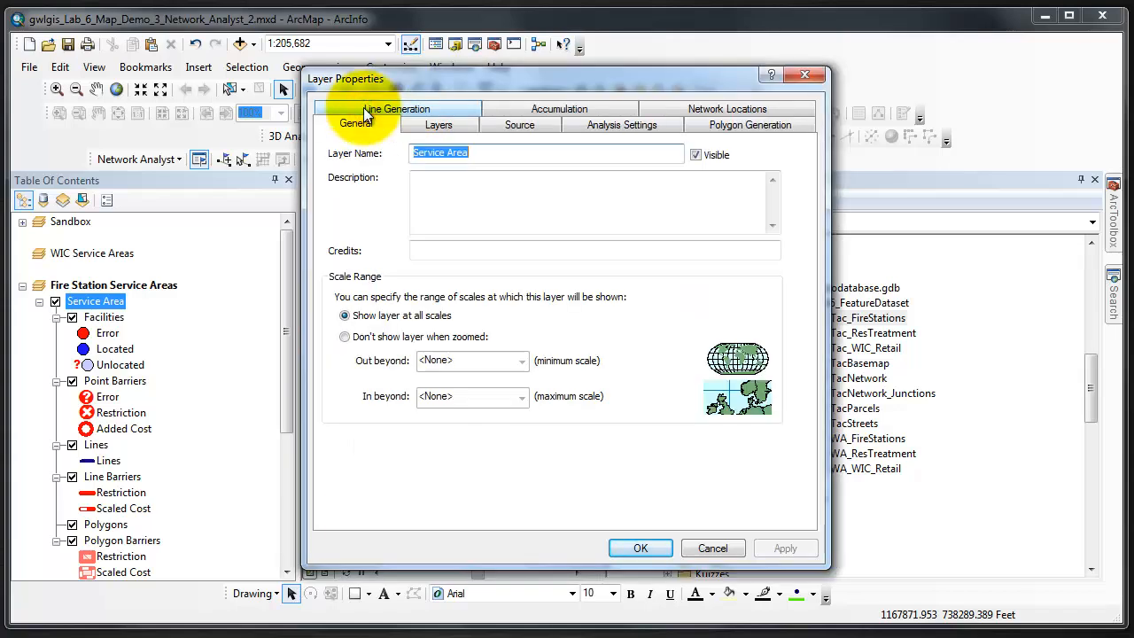
mouse_move(669, 5)
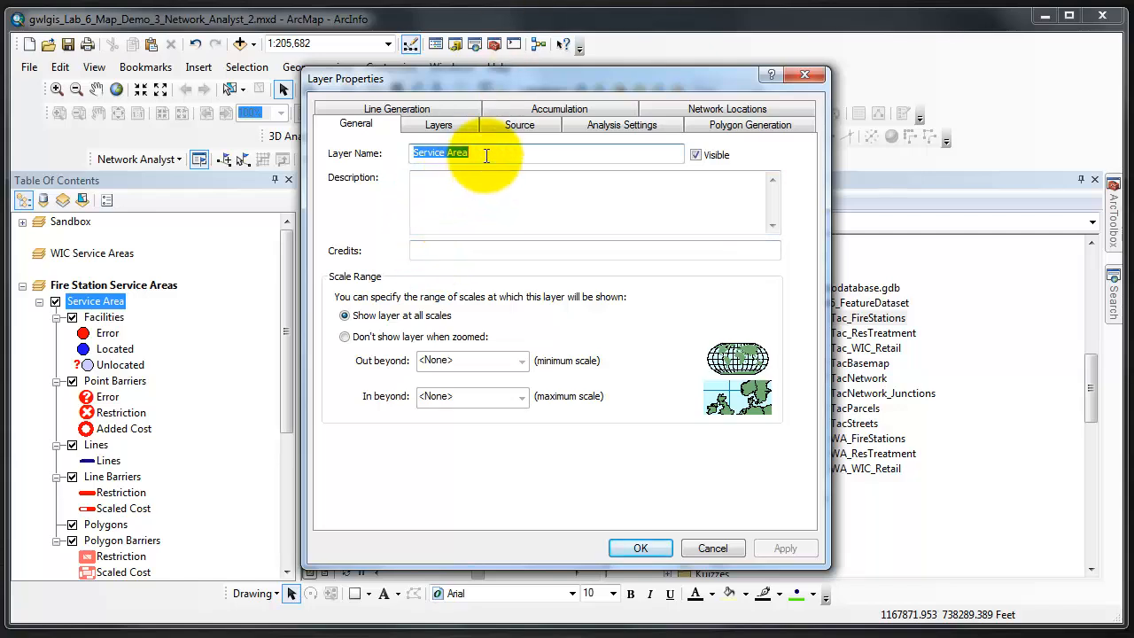
type("Fire Stations - Drive Time")
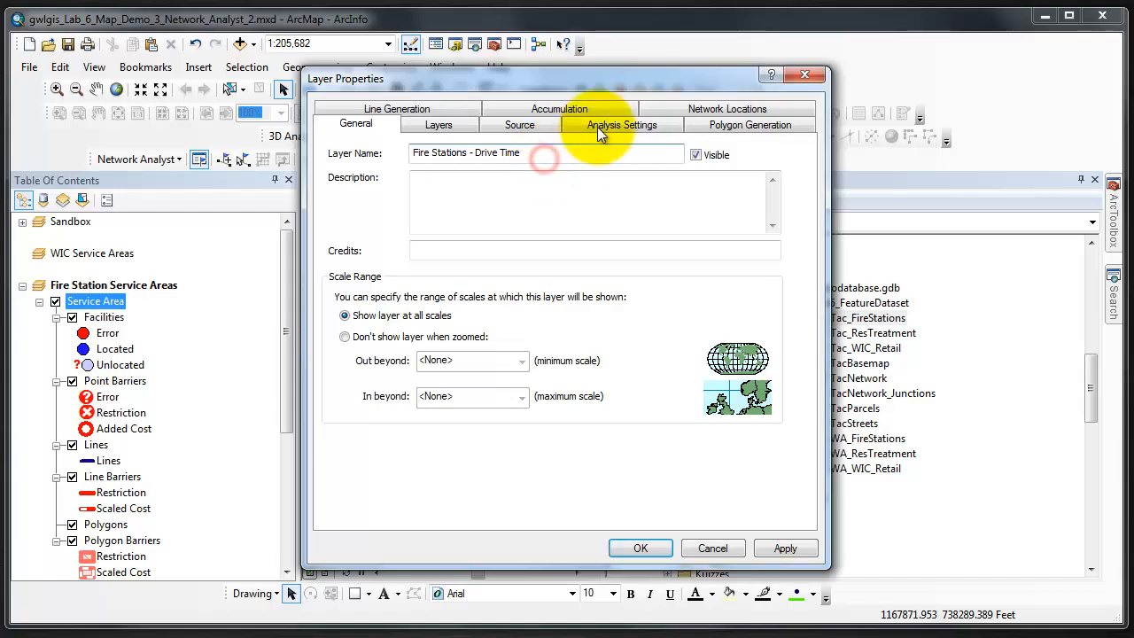
Use DriveTime (Minutes) impedance, breaks 1 5 10, U-turns only at intersections and dead ends
left_click(622, 124)
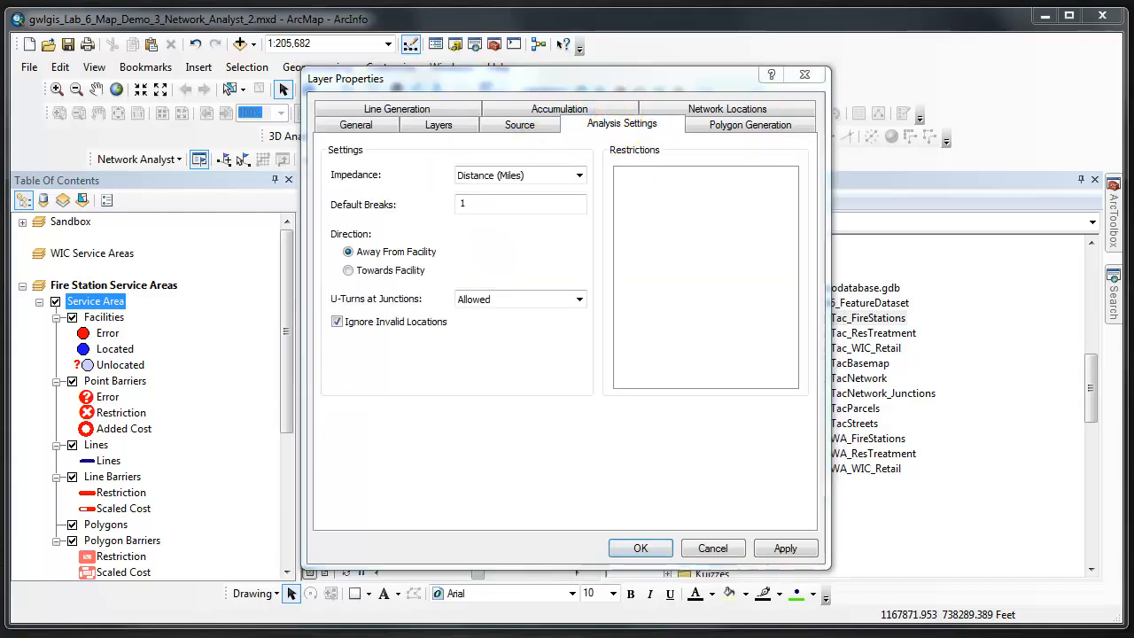
left_click(576, 174)
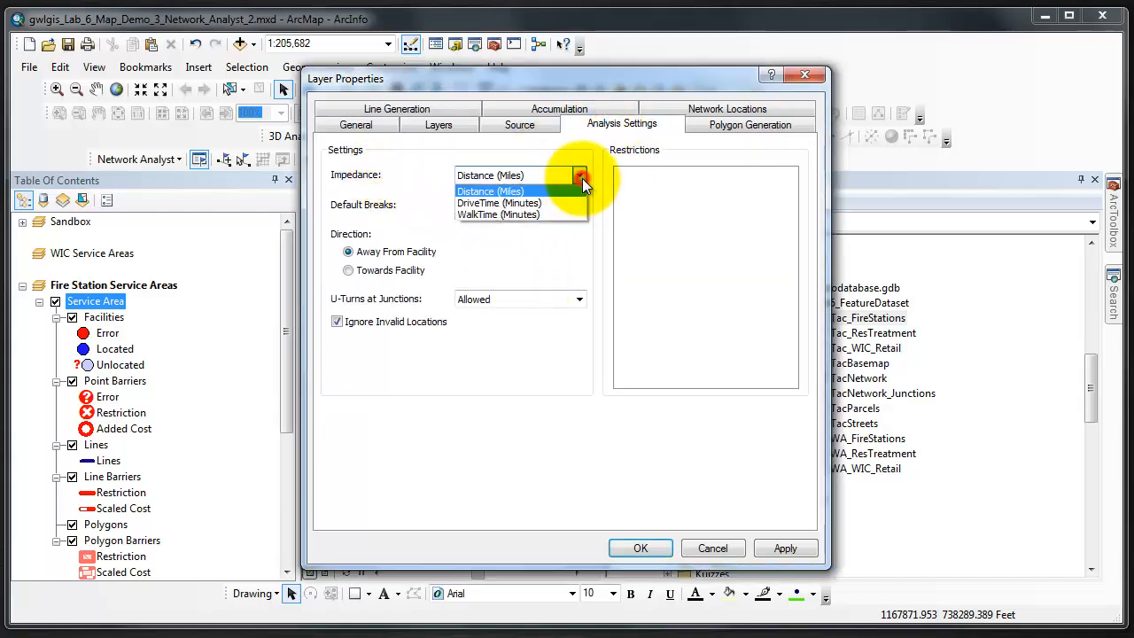
left_click(499, 203)
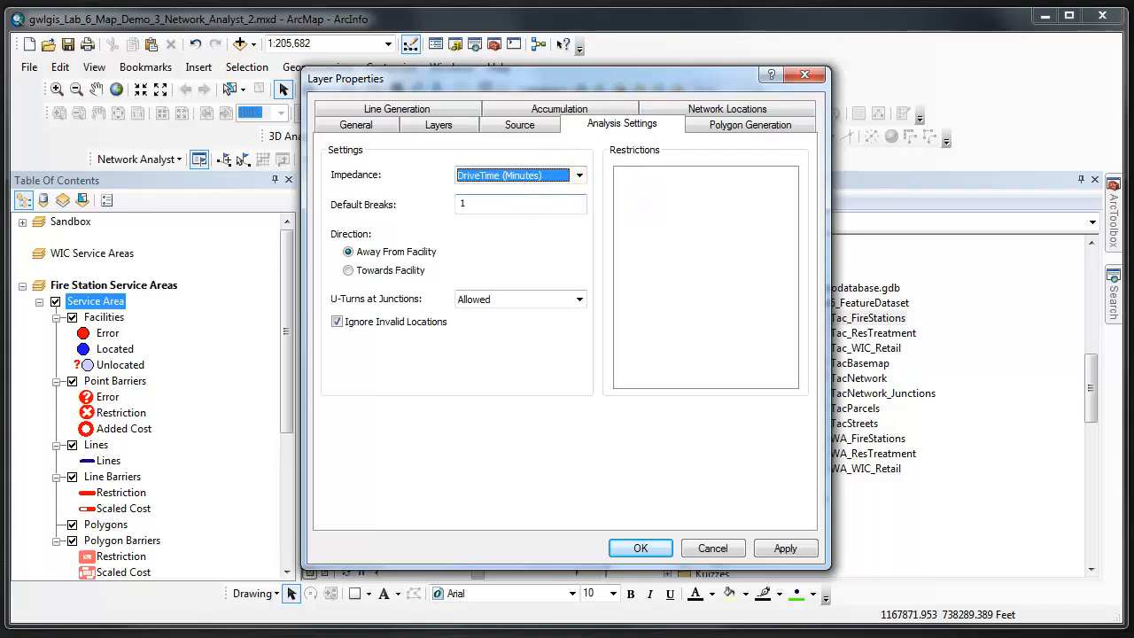
left_click(495, 204)
type(" 5 1")
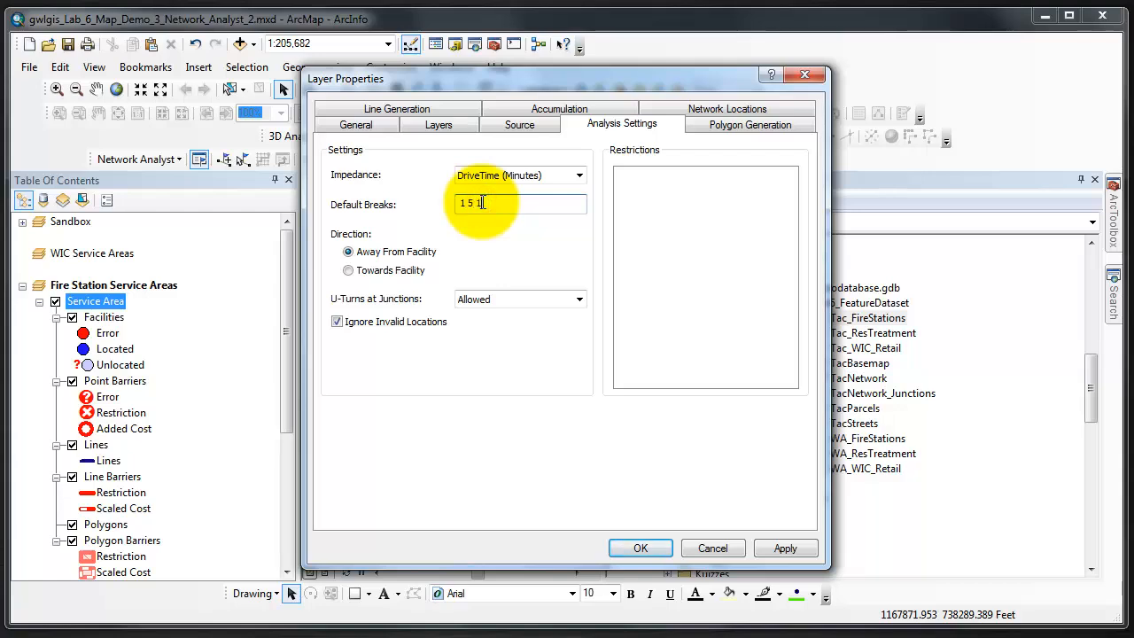
type("0")
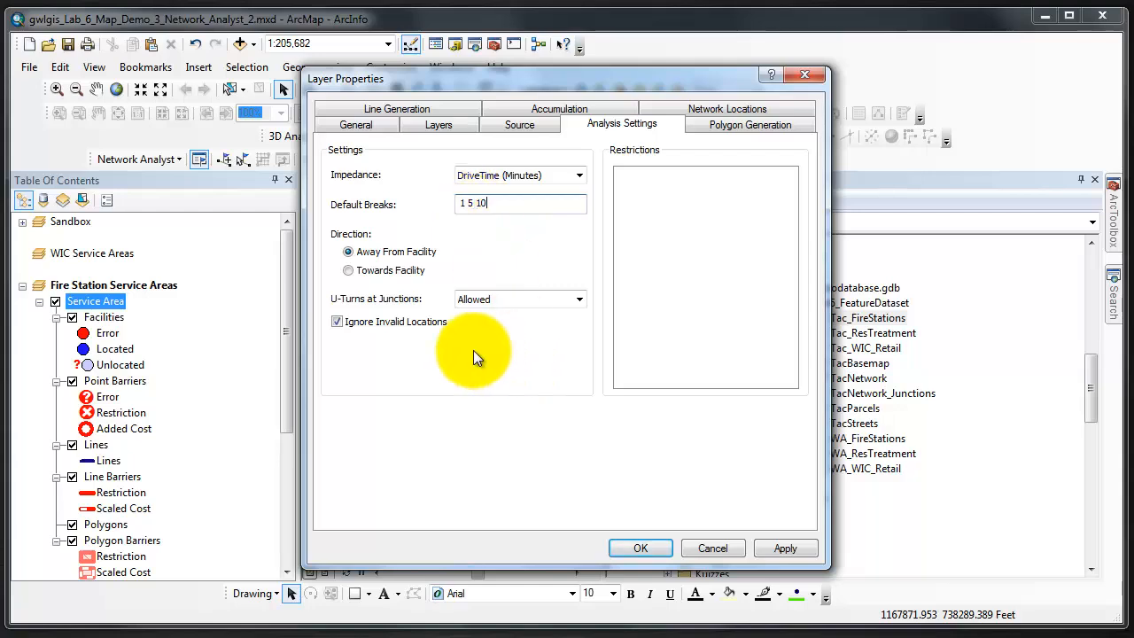
mouse_move(421, 261)
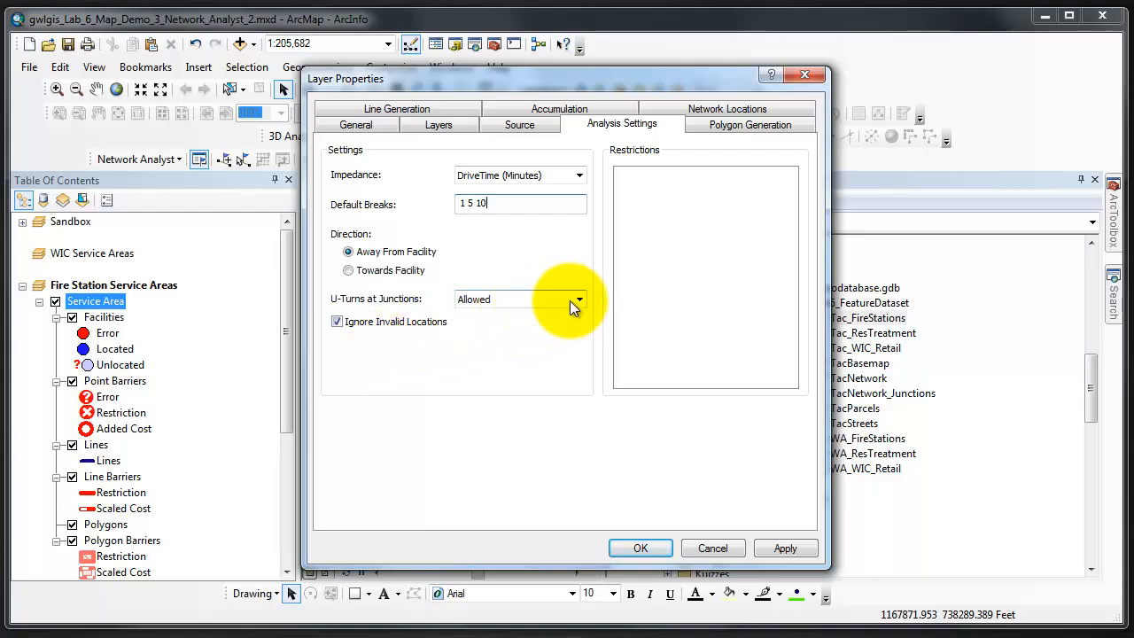
left_click(577, 299)
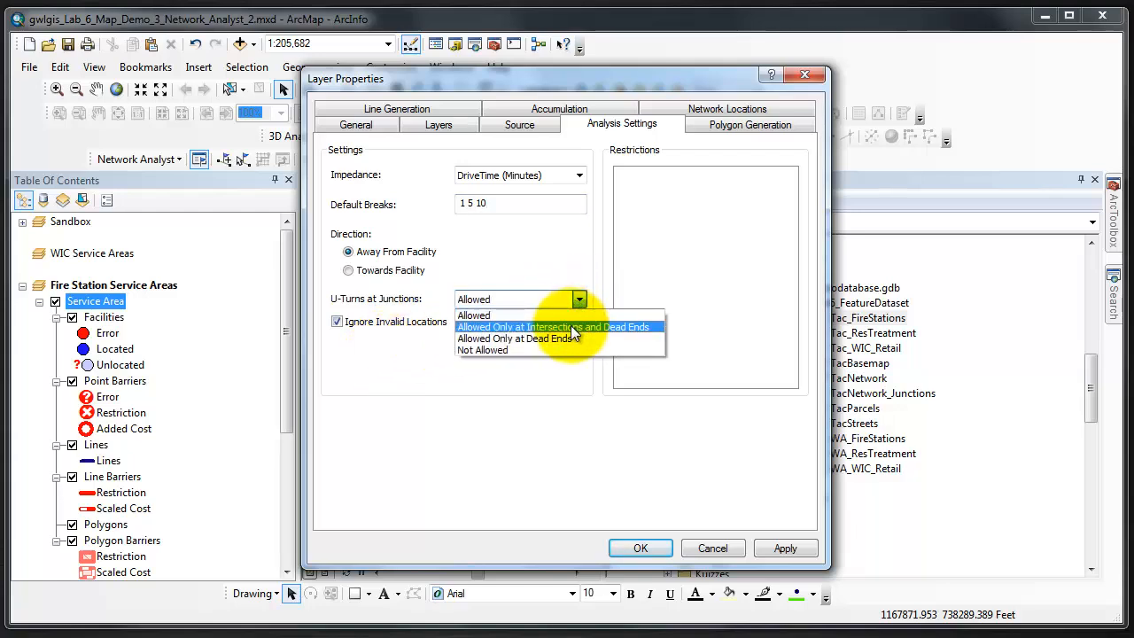
left_click(555, 327)
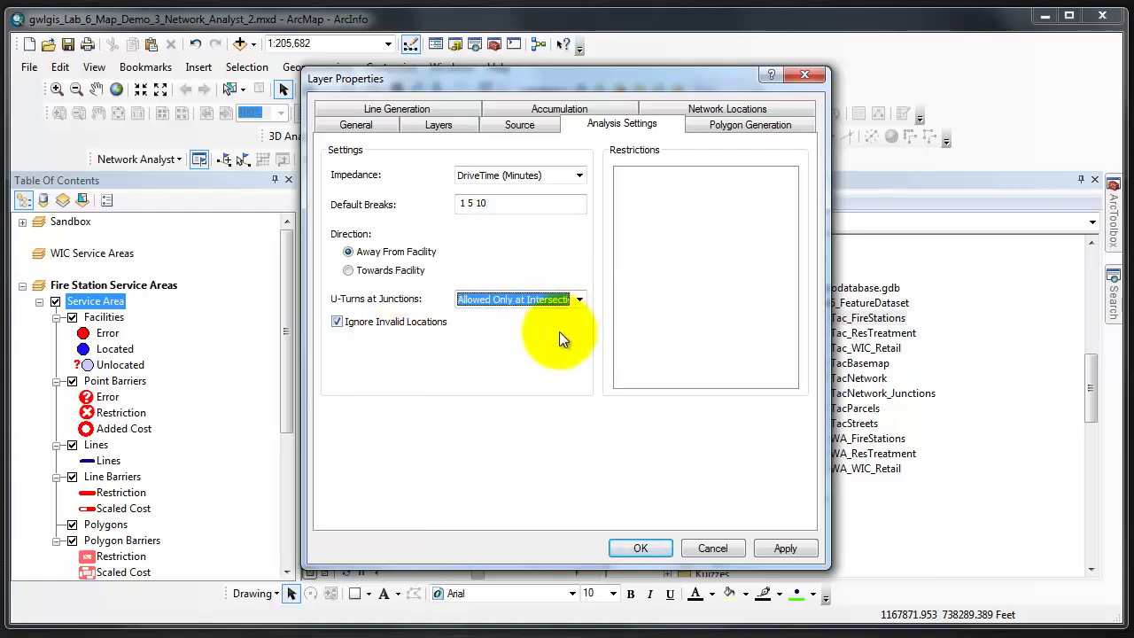
mouse_move(511, 358)
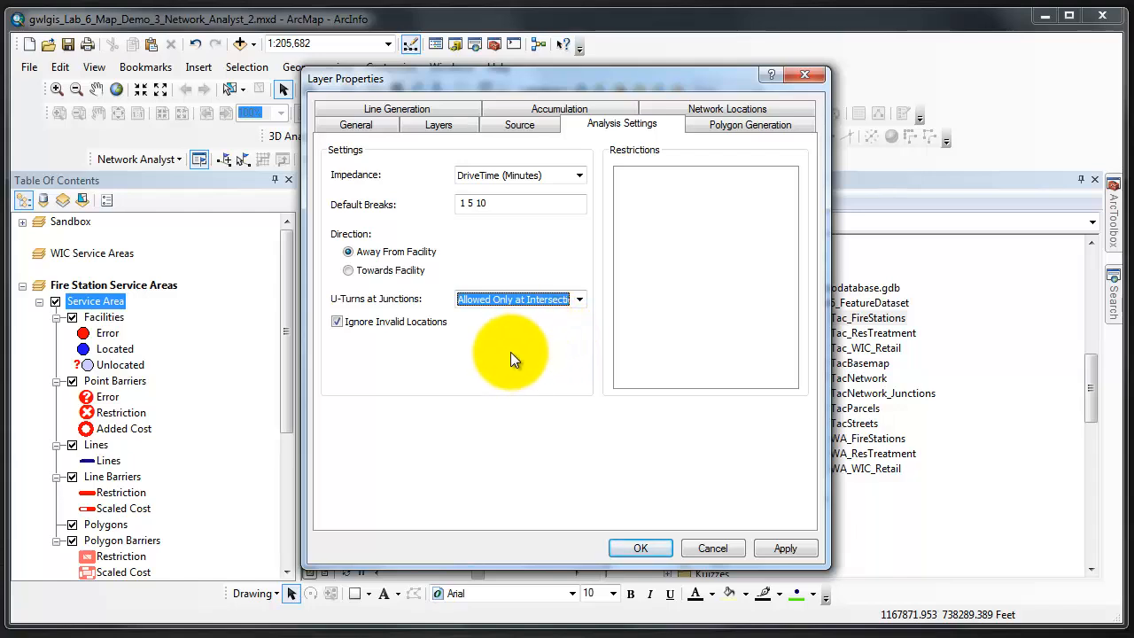
mouse_move(491, 380)
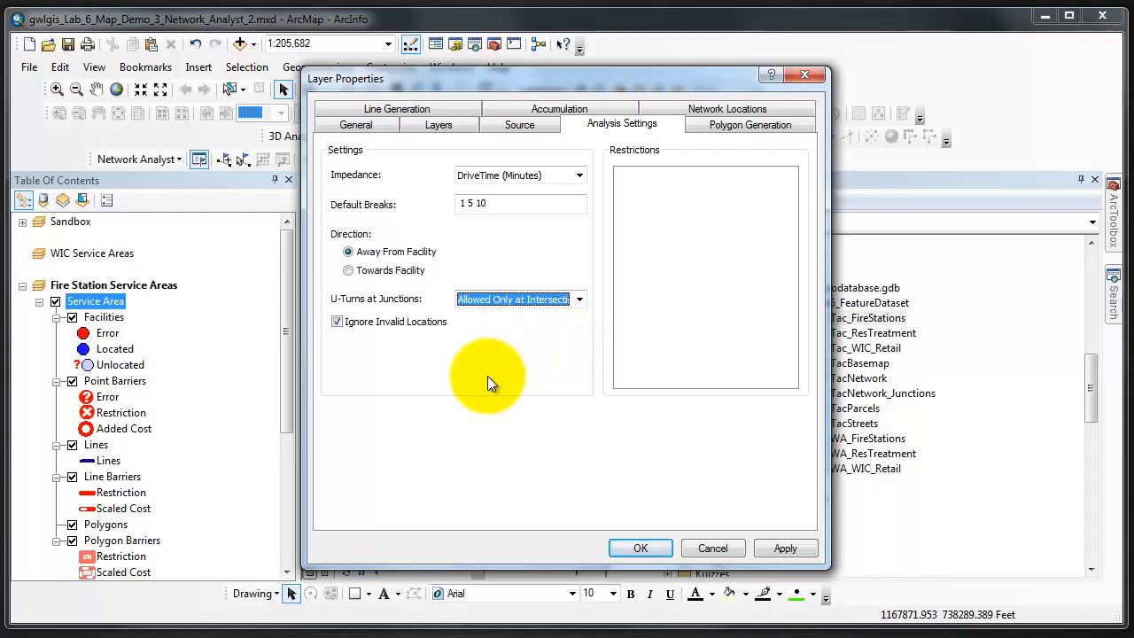
mouse_move(428, 332)
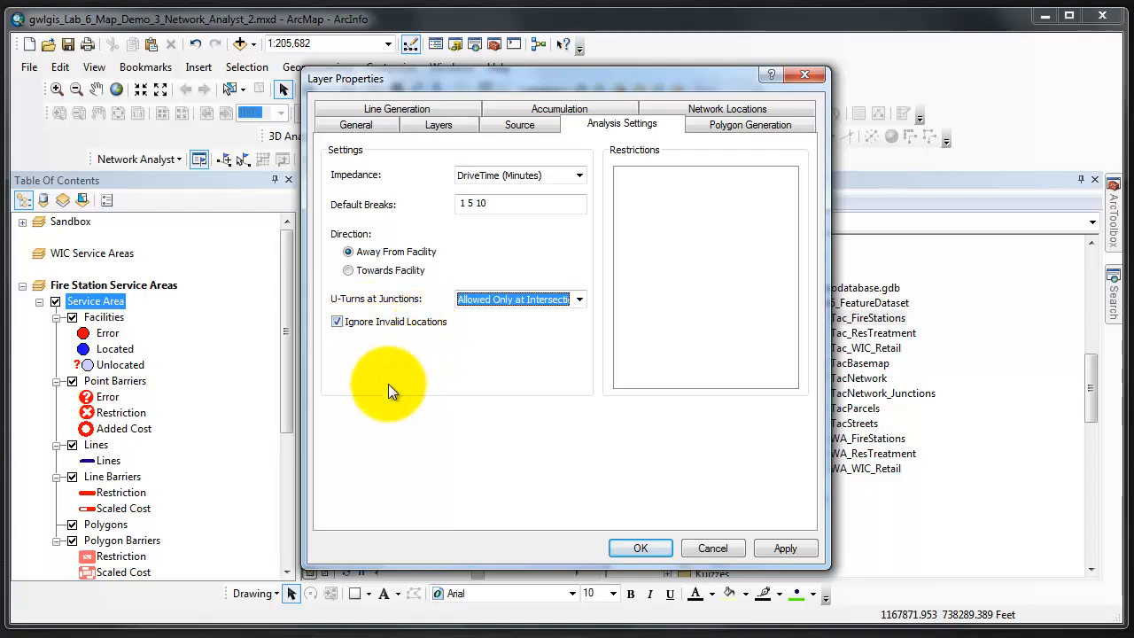
mouse_move(427, 396)
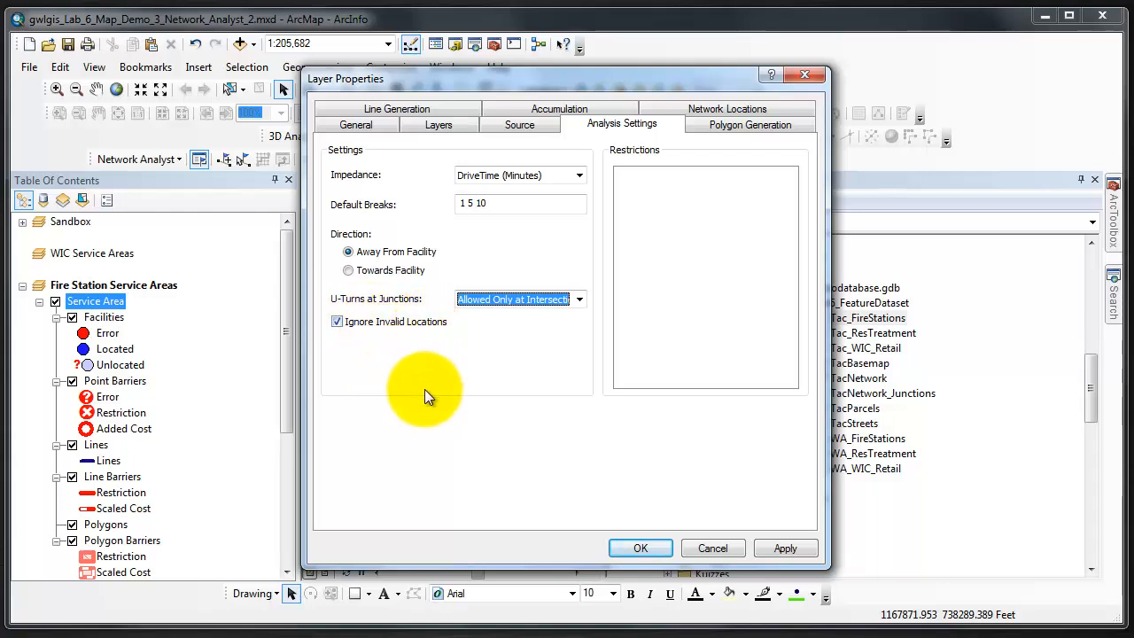
mouse_move(480, 401)
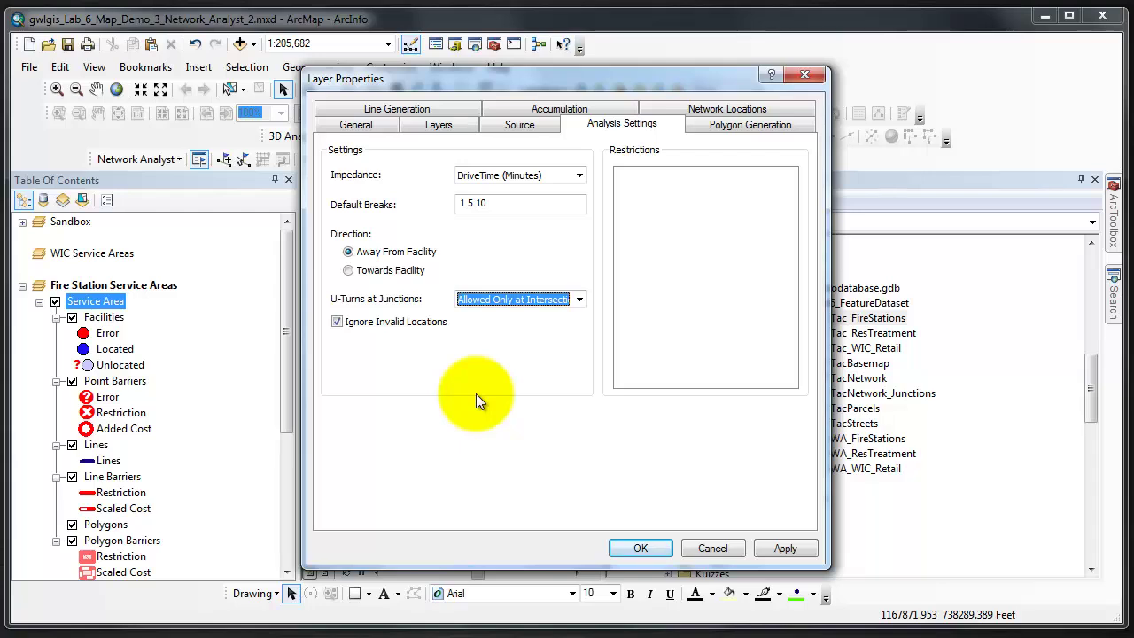
mouse_move(468, 391)
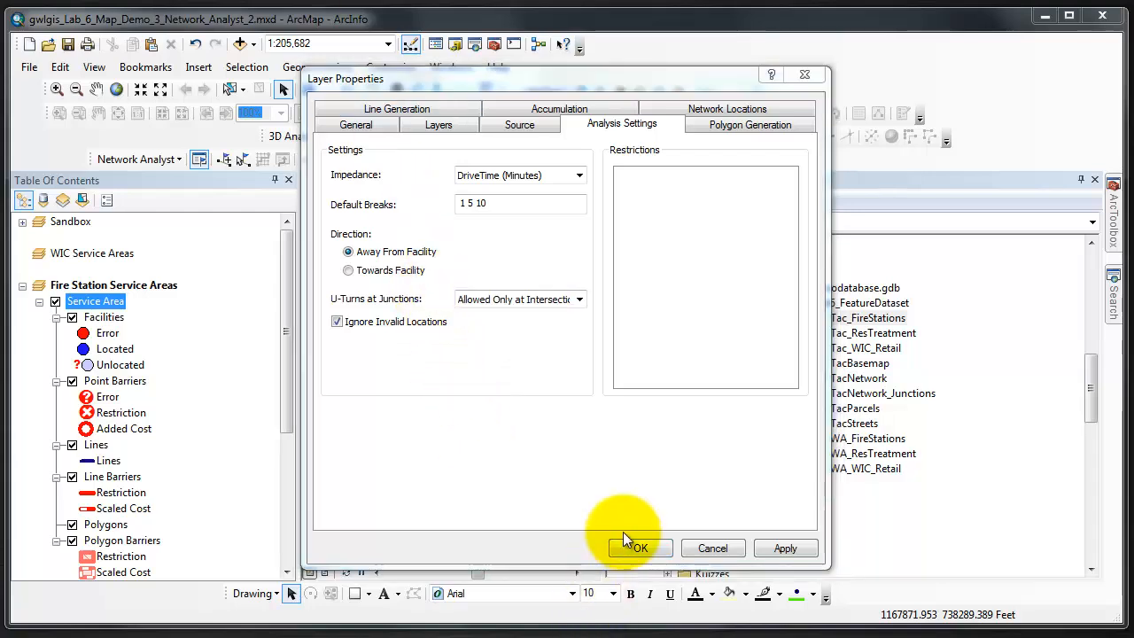
Confirm the layer properties and select Facilities (0) in the Network Analyst window
left_click(638, 548)
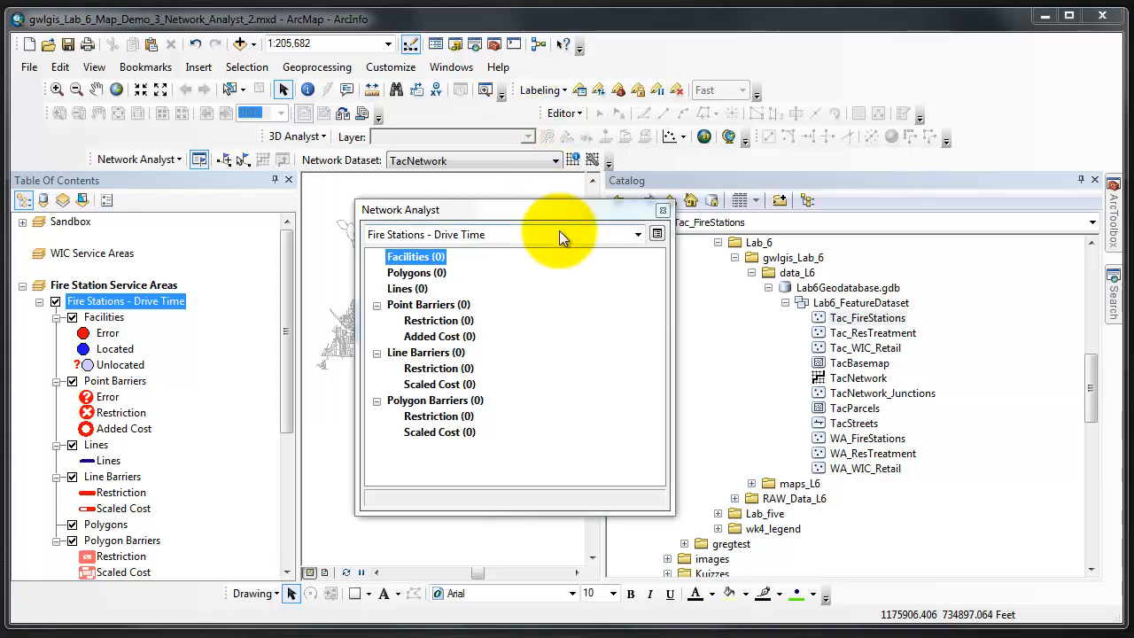
mouse_move(502, 300)
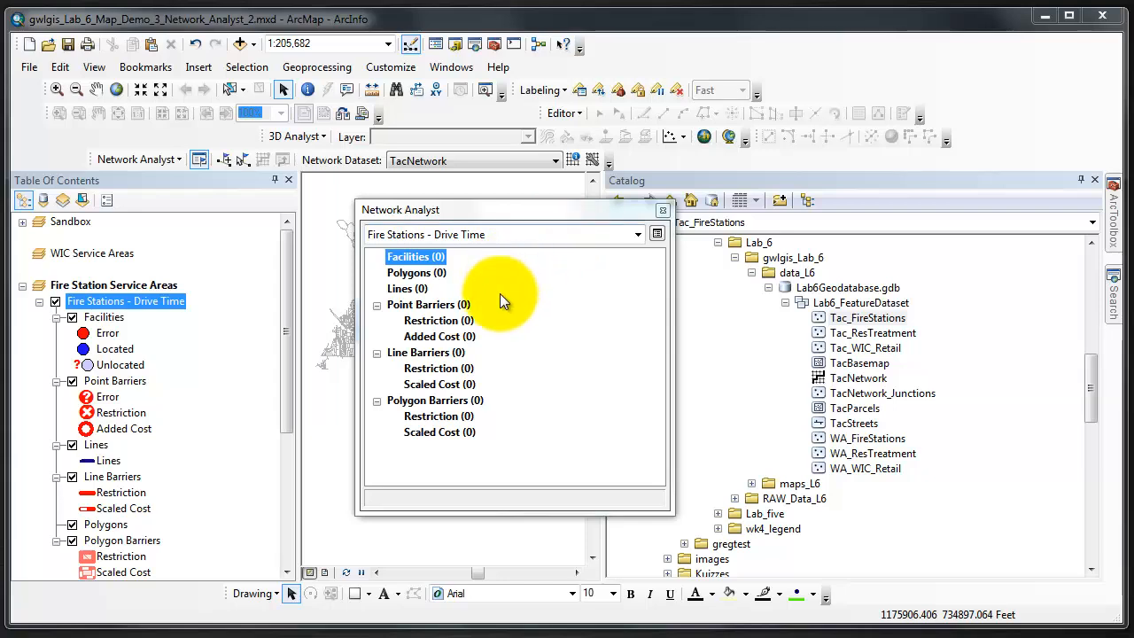
mouse_move(465, 265)
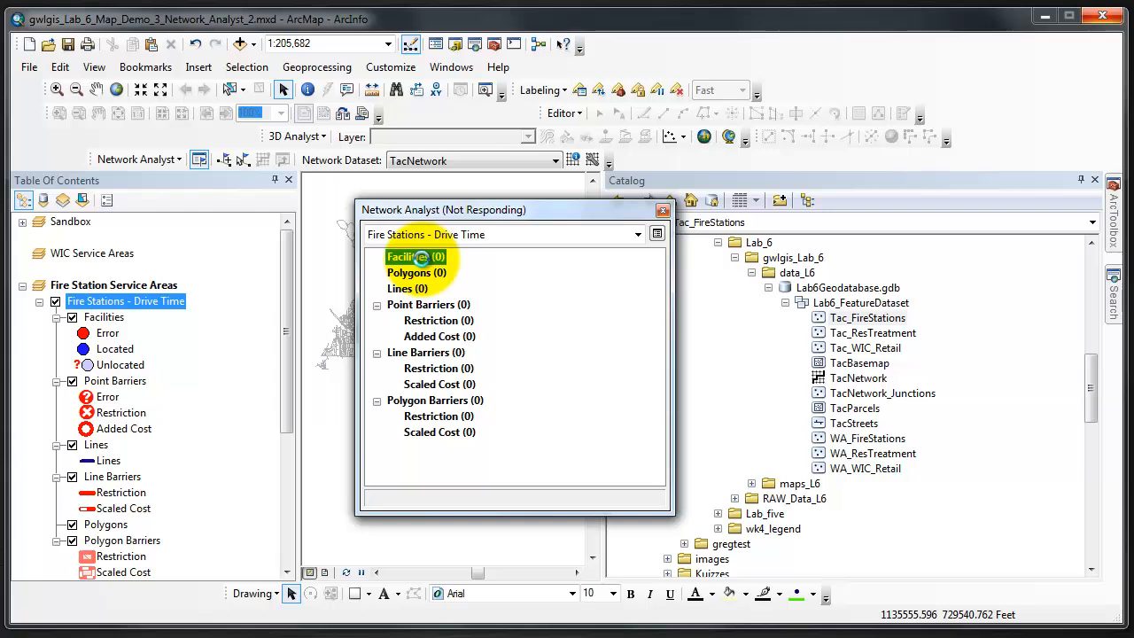
left_click(415, 257)
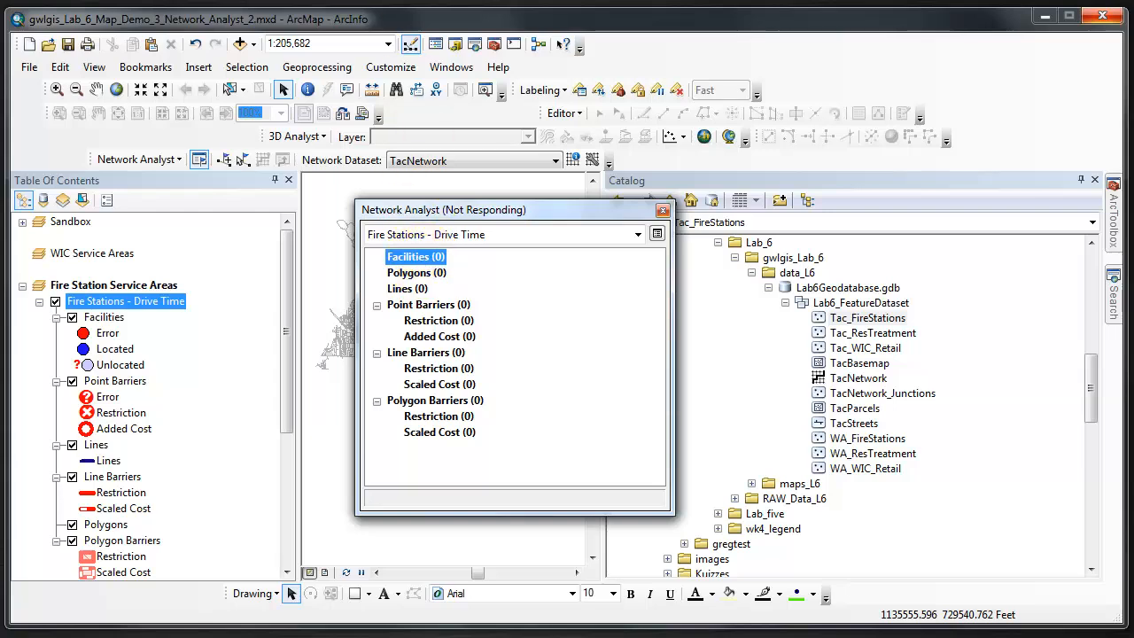
Set up Load Locations for Facilities from Tac_FireStations, with names from NAME
right_click(415, 256)
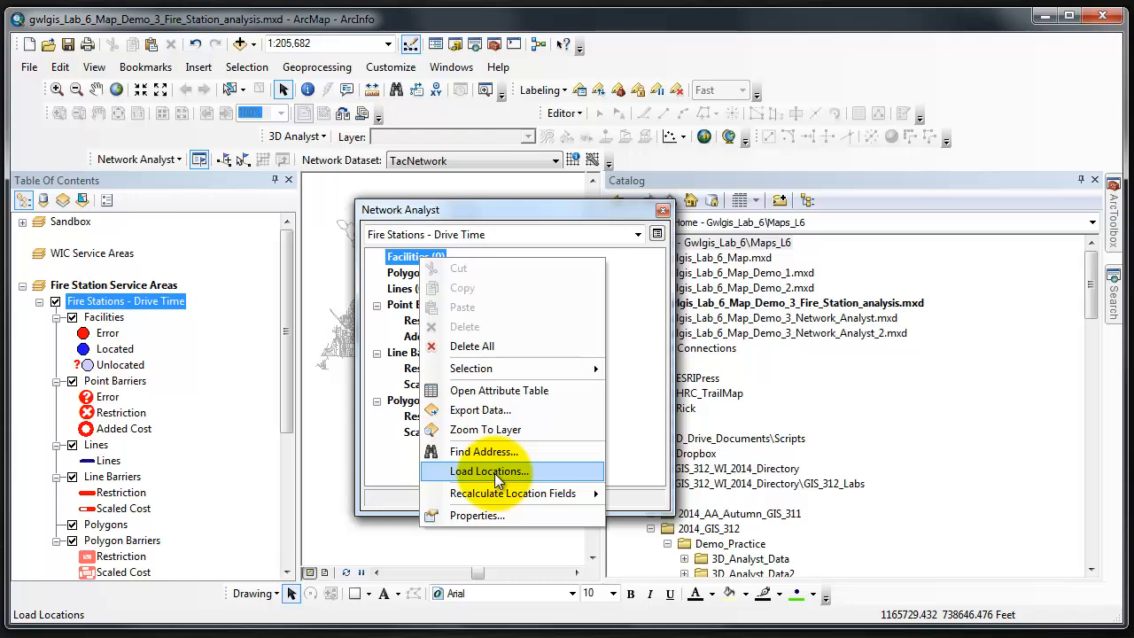
left_click(486, 470)
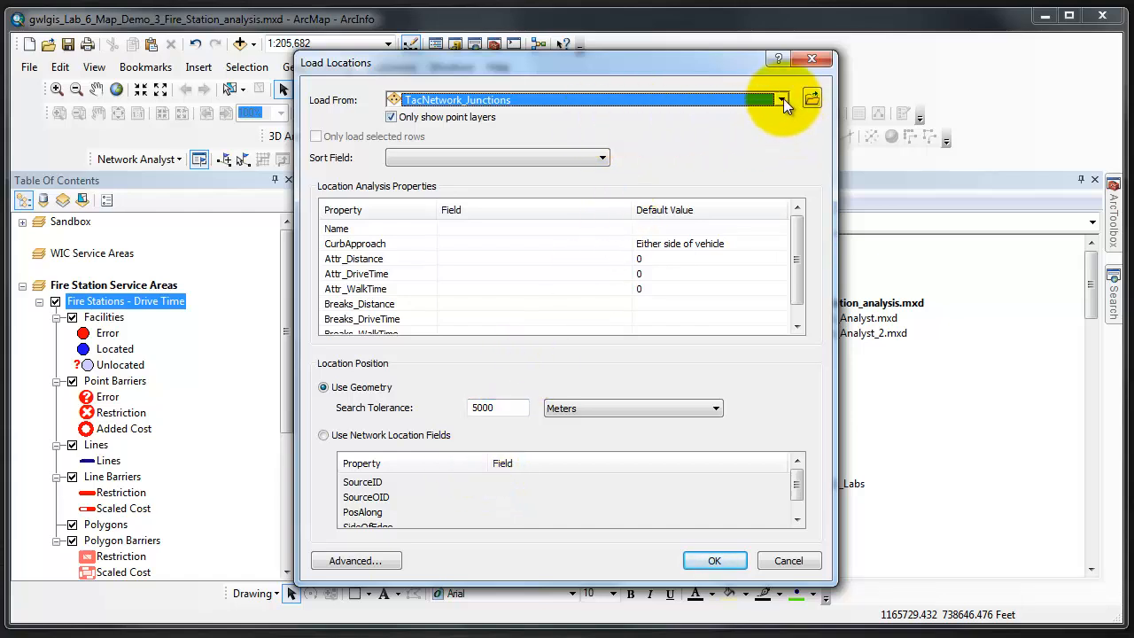
left_click(780, 99)
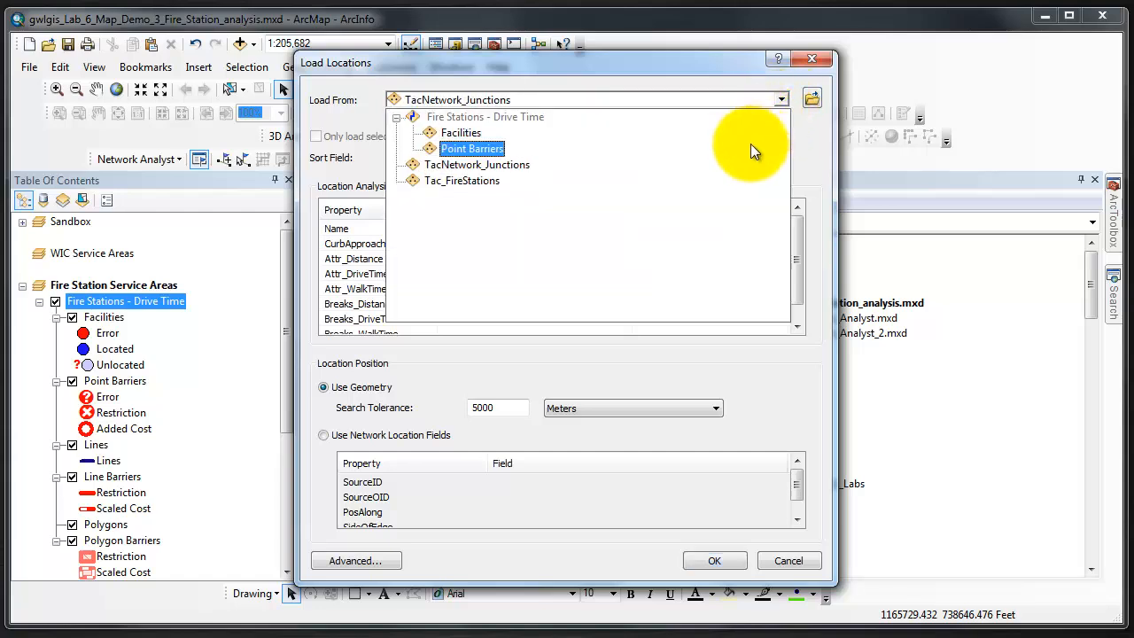
left_click(461, 181)
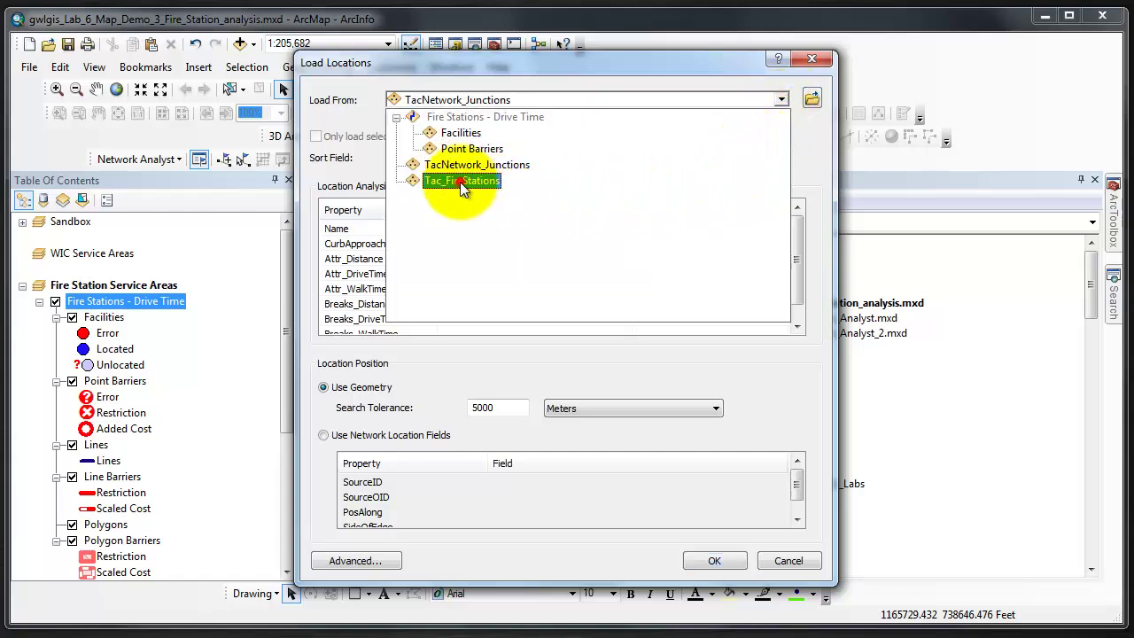
left_click(461, 181)
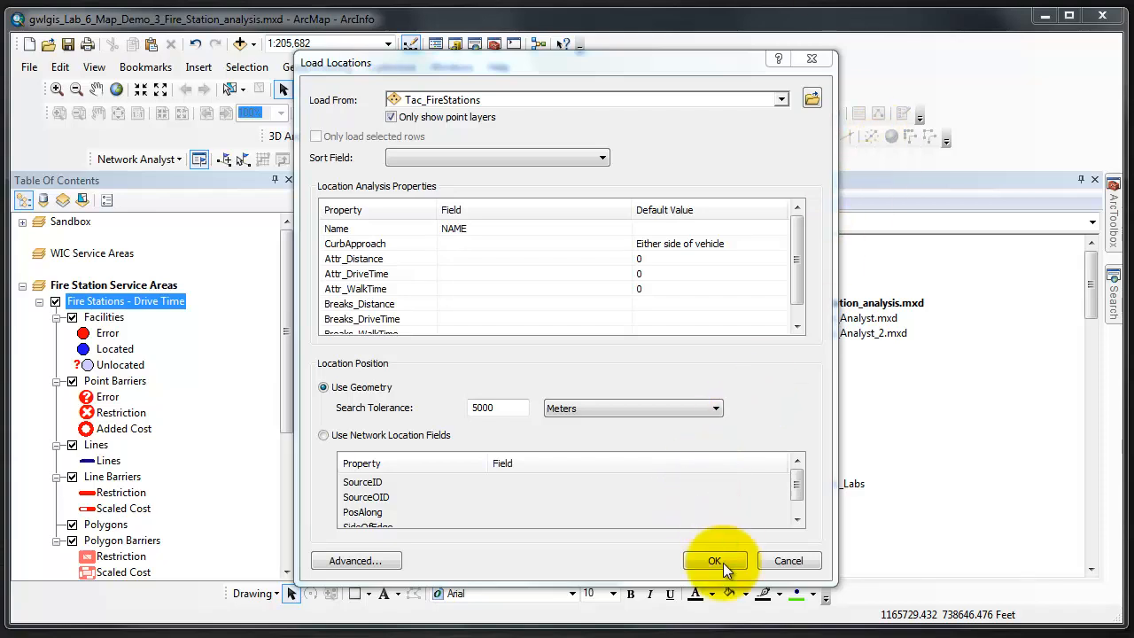
Load the 14 fire stations as facilities and solve, producing 42 drive-time polygons
left_click(715, 560)
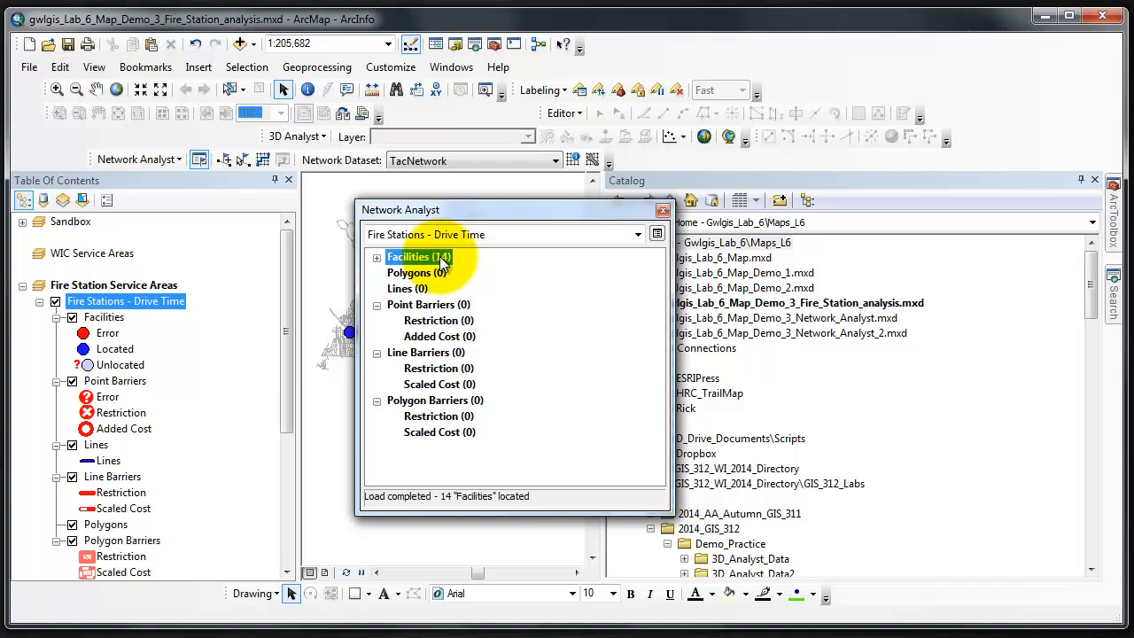
mouse_move(527, 288)
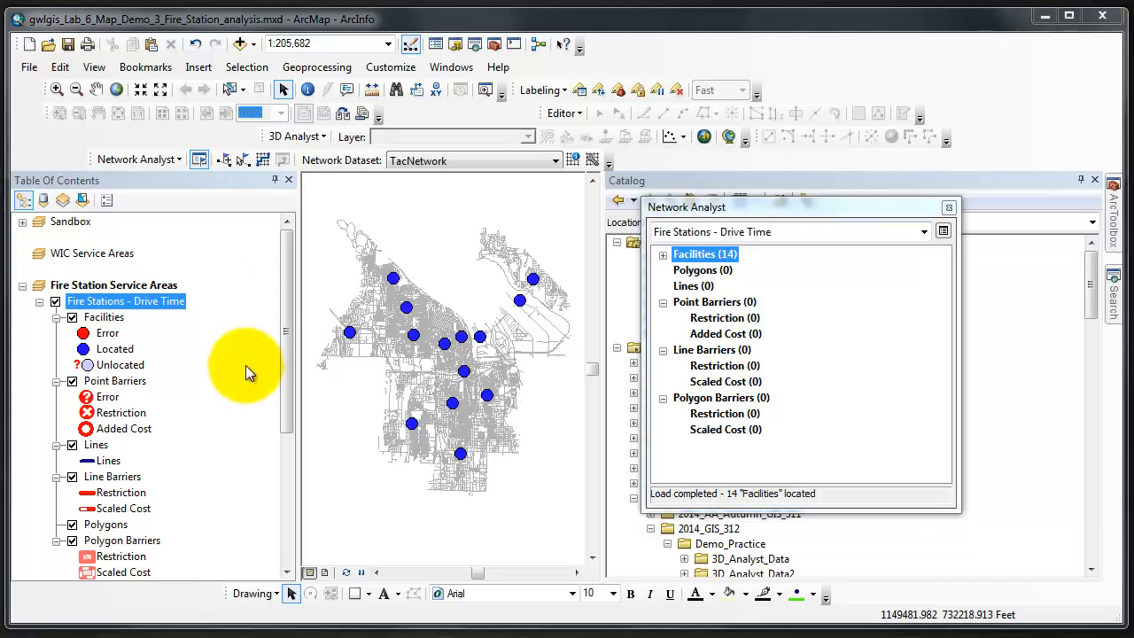
mouse_move(108, 341)
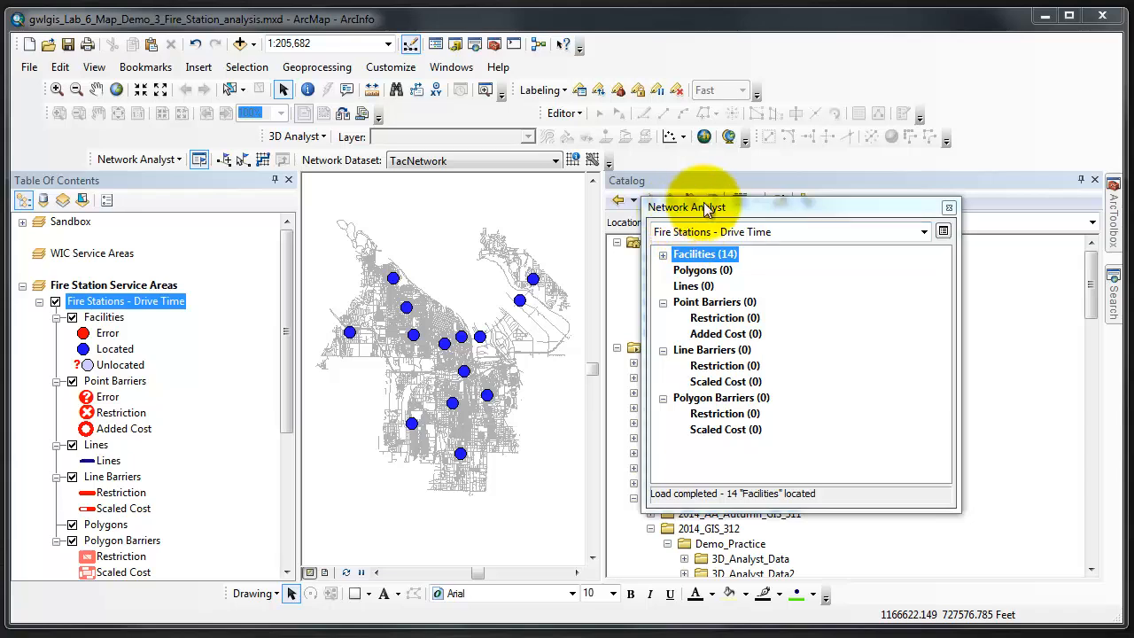
mouse_move(354, 184)
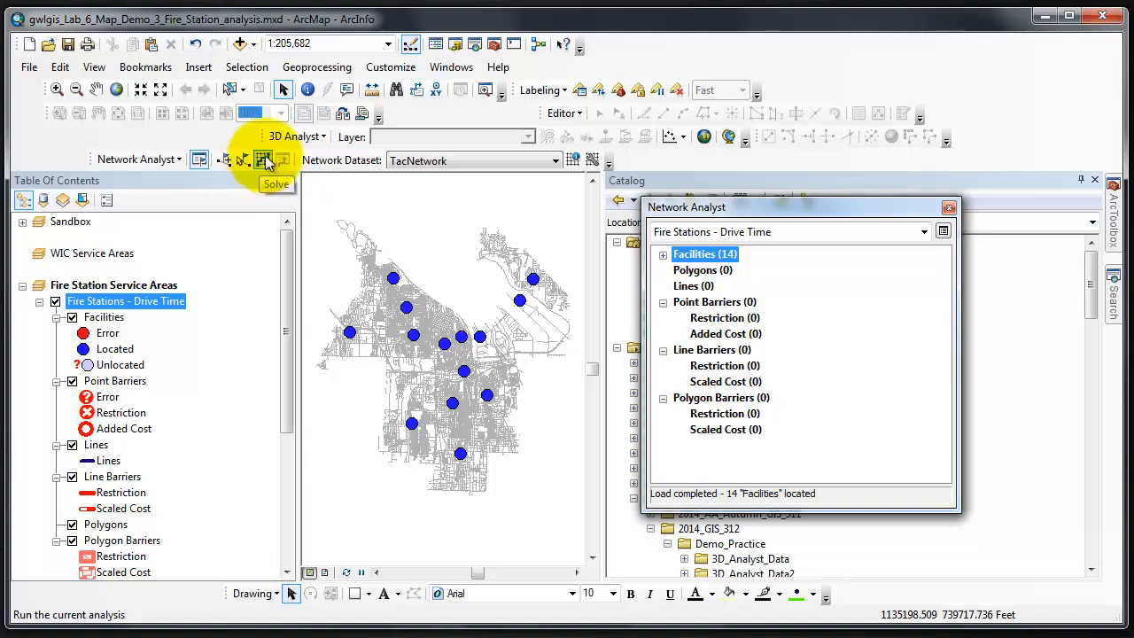
left_click(263, 160)
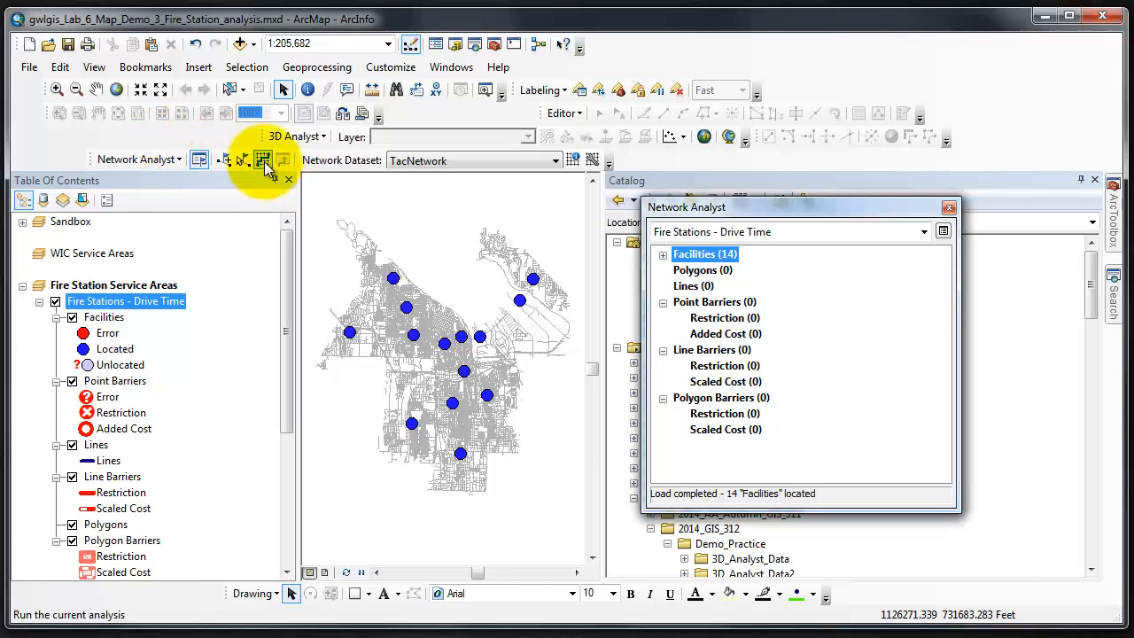
left_click(263, 159)
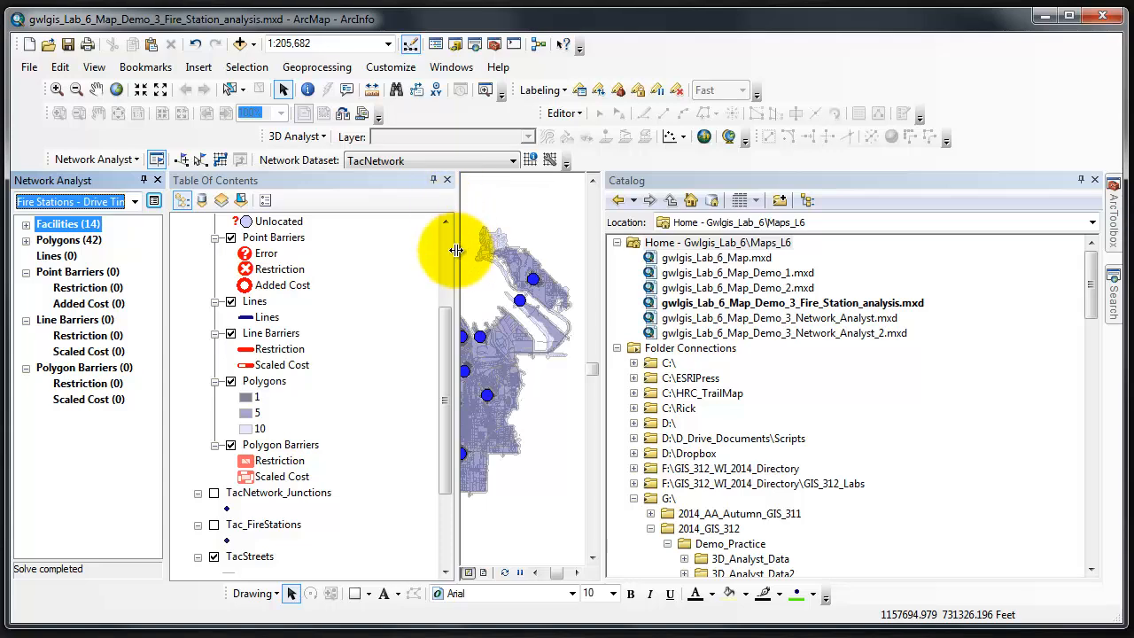
Widen the map beside the layer list, close Catalog, and scroll to the Polygons layer
left_click_drag(456, 251, 356, 262)
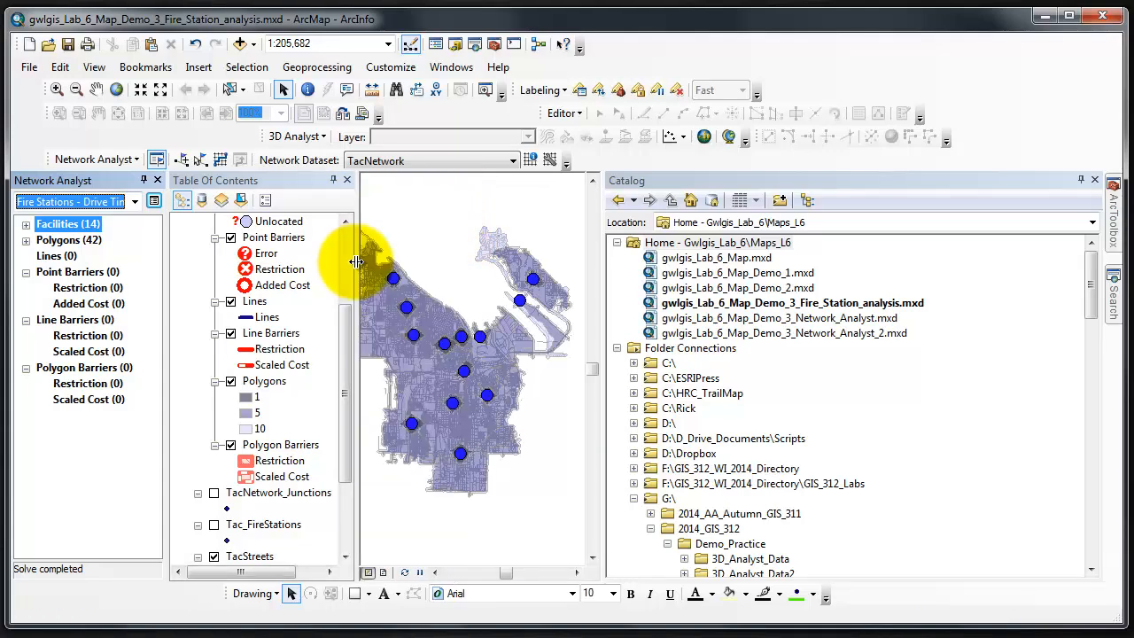
mouse_move(1063, 184)
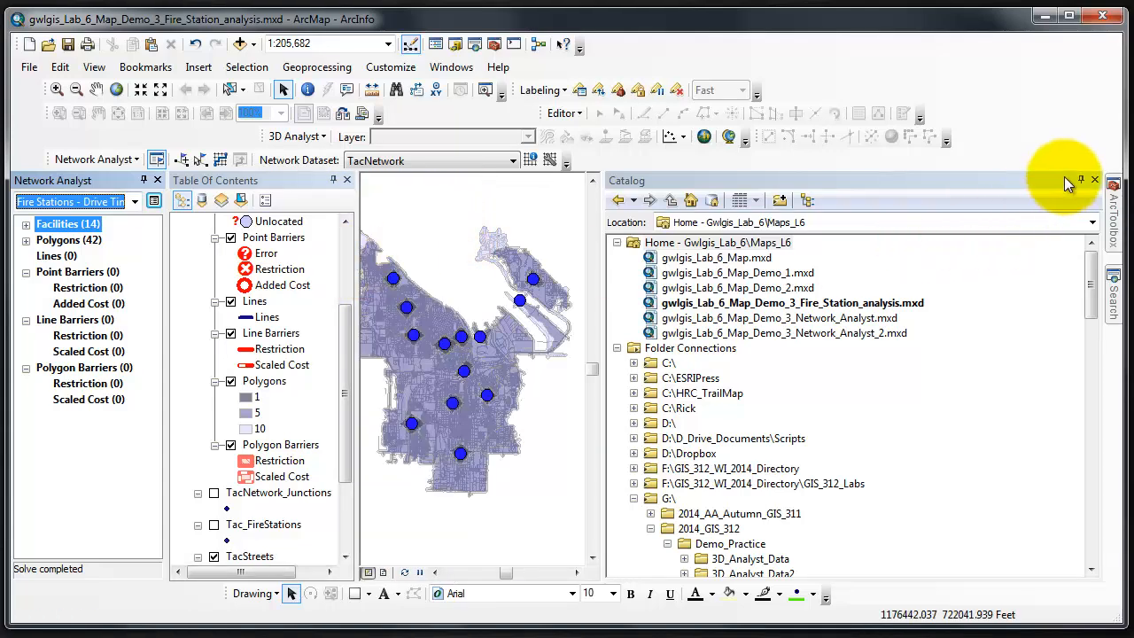
left_click(1094, 178)
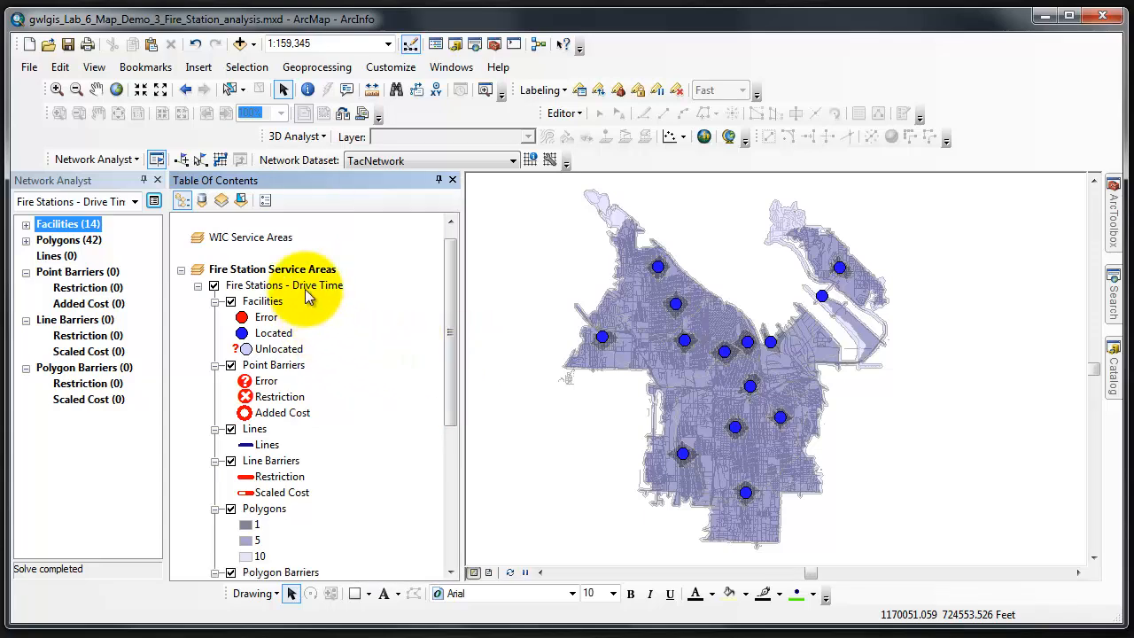
mouse_move(251, 524)
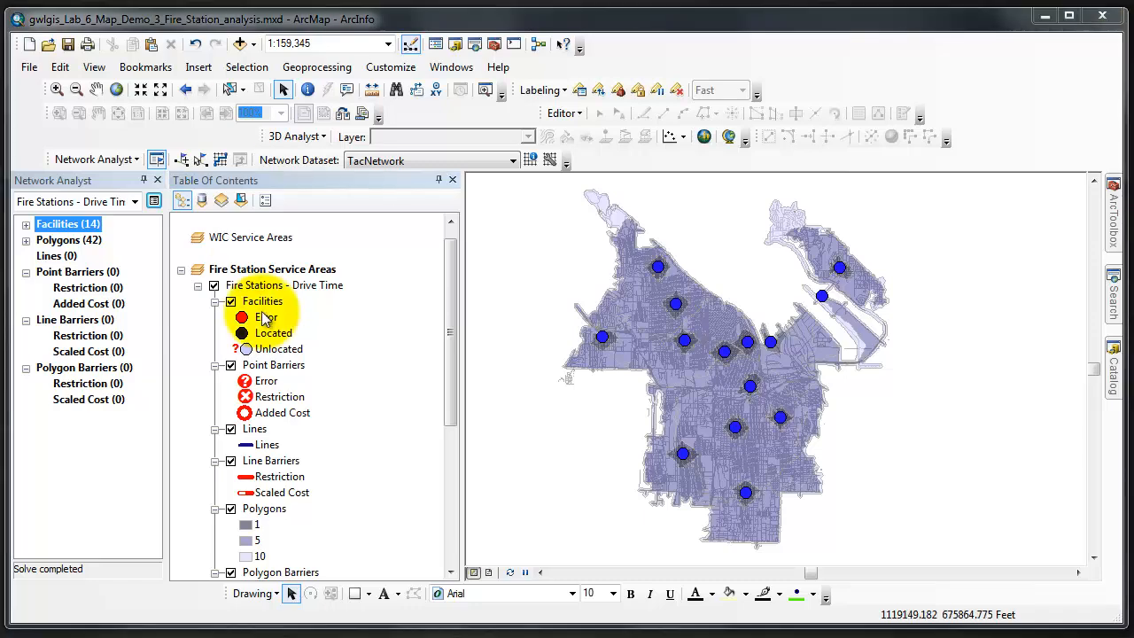
left_click(230, 301)
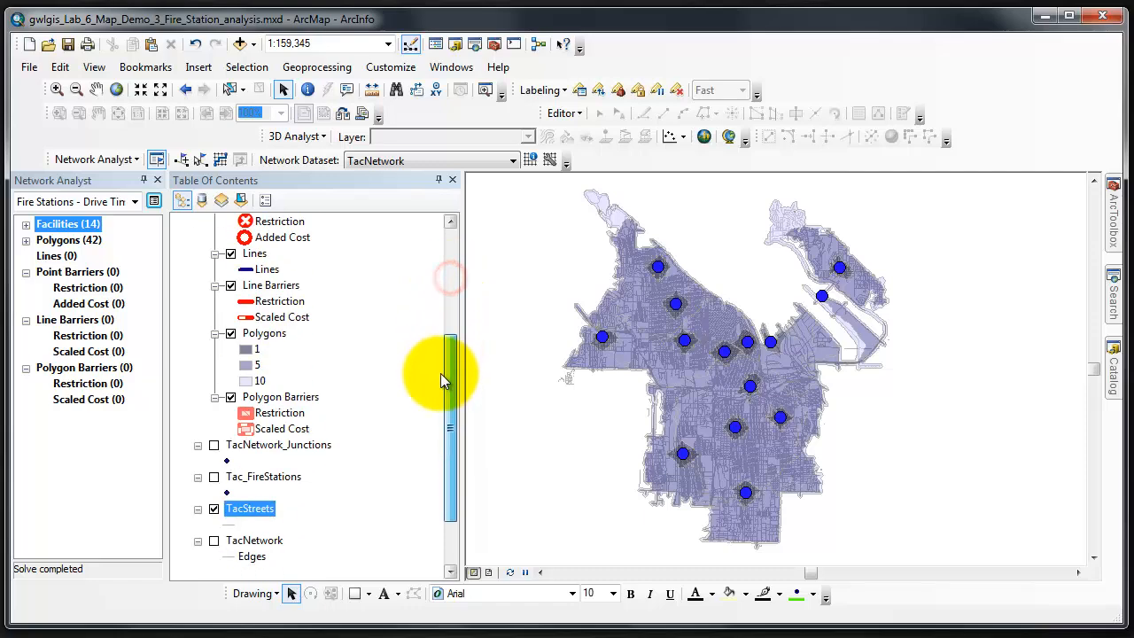
Open the Polygons attribute table and select the first of its 42 records
right_click(263, 333)
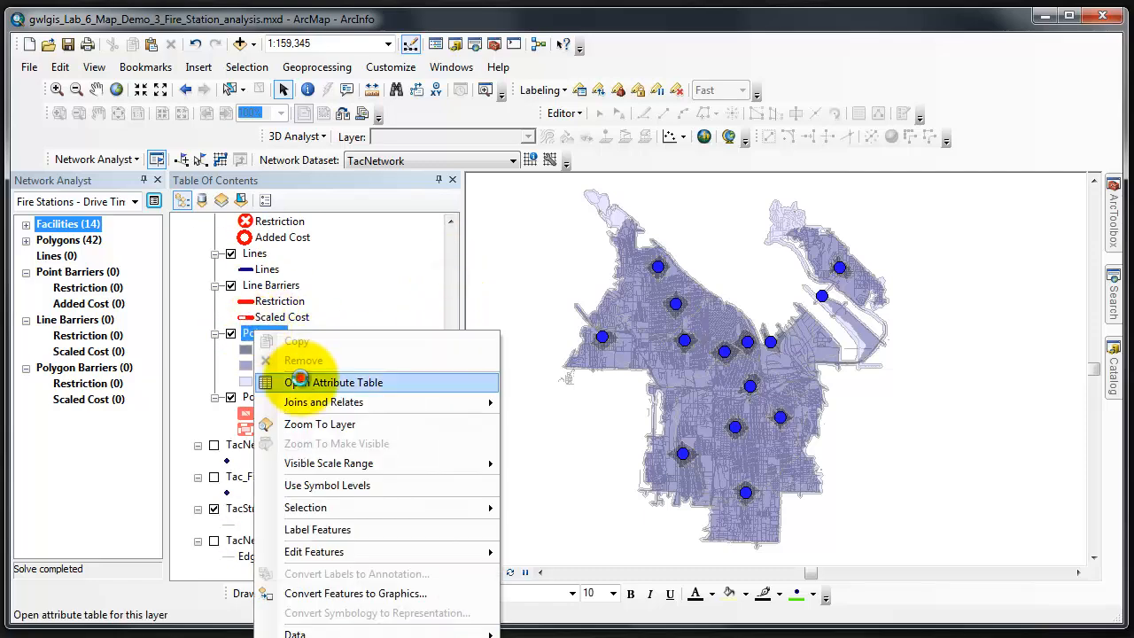
left_click(340, 382)
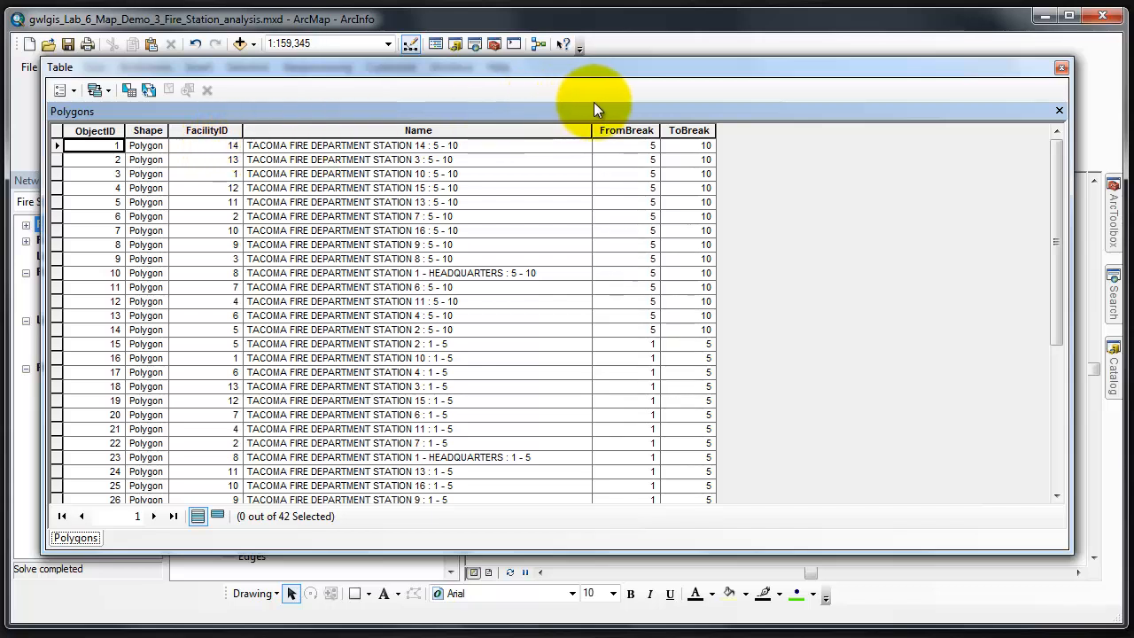
mouse_move(675, 110)
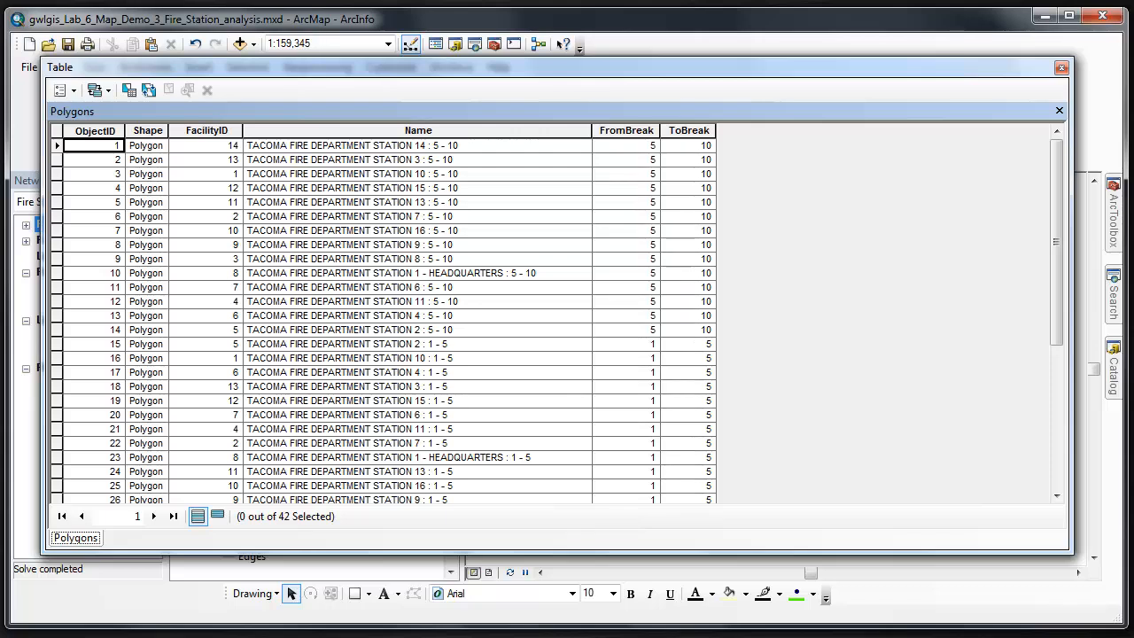
left_click(147, 130)
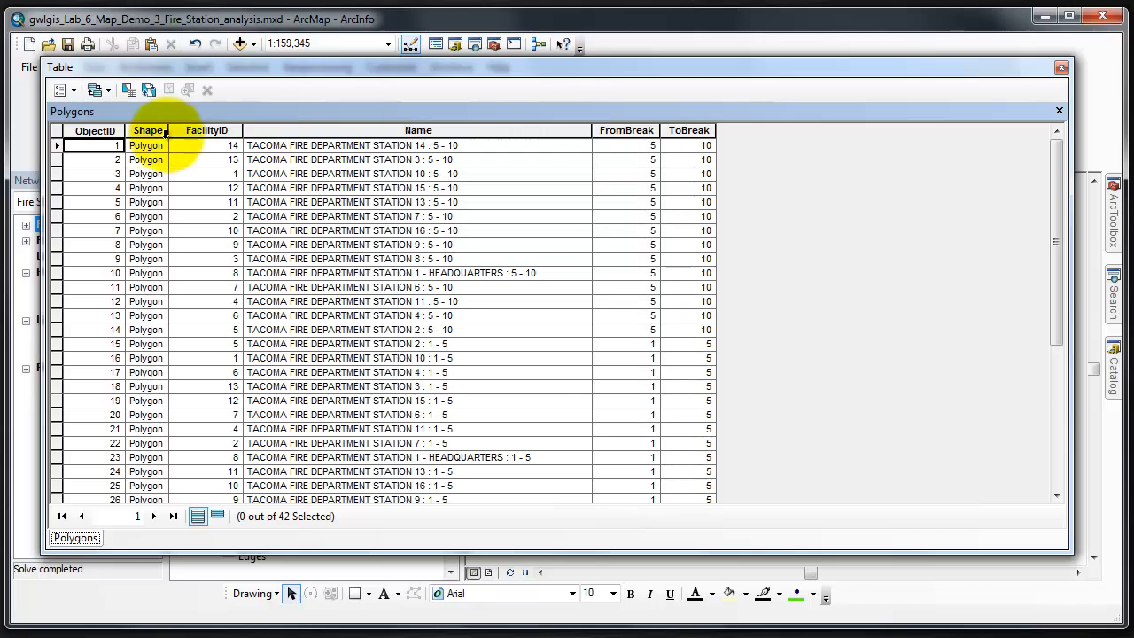
left_click(61, 145)
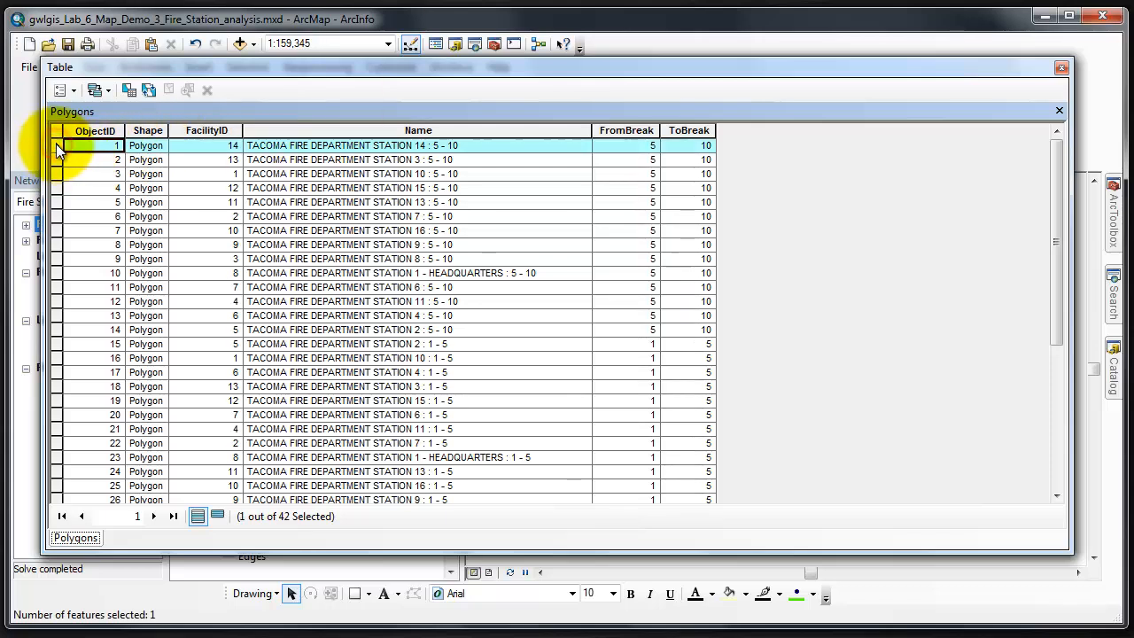
Bring up the options menu for the selected polygon record
right_click(58, 145)
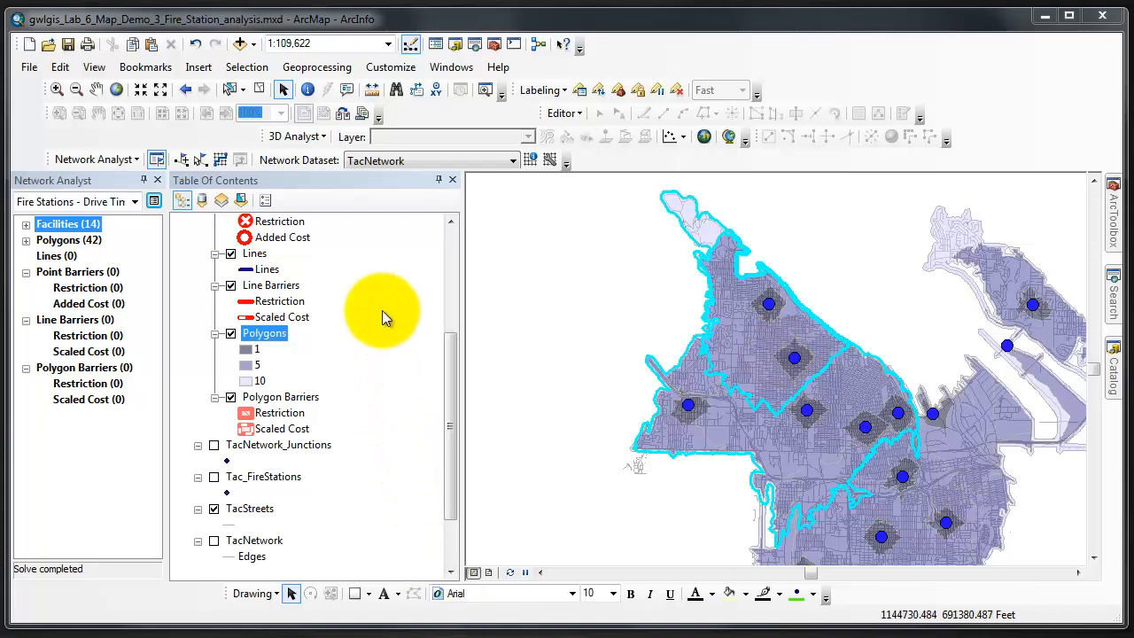
mouse_move(380, 314)
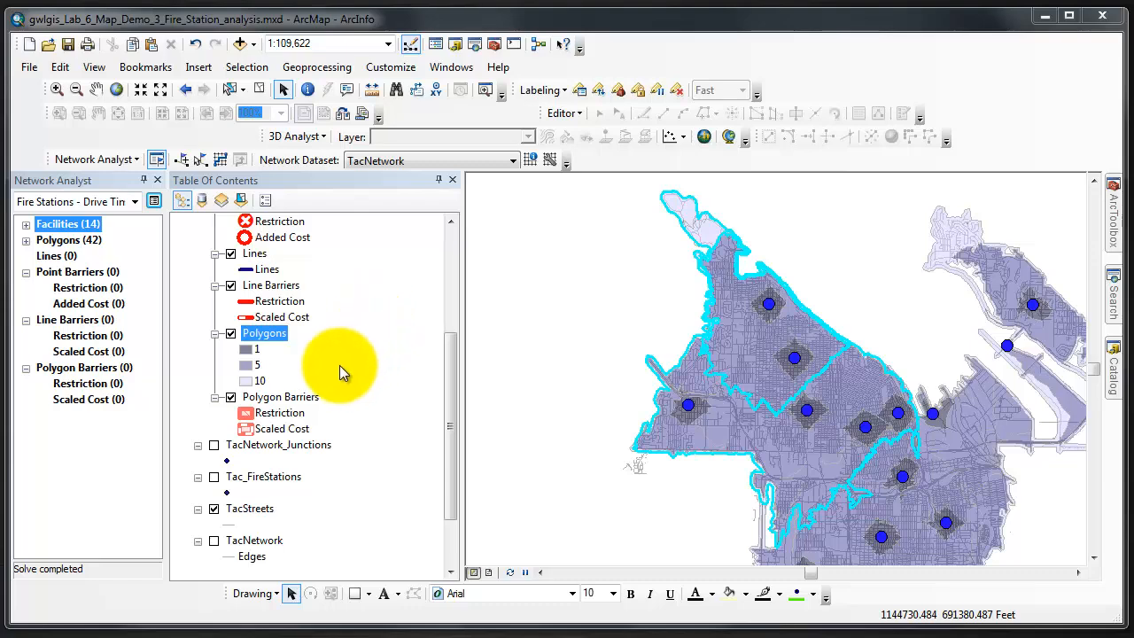
Export all Polygons features, browsing to Lab6_FeatureDataset in Lab6Geodatabase.gdb
right_click(264, 332)
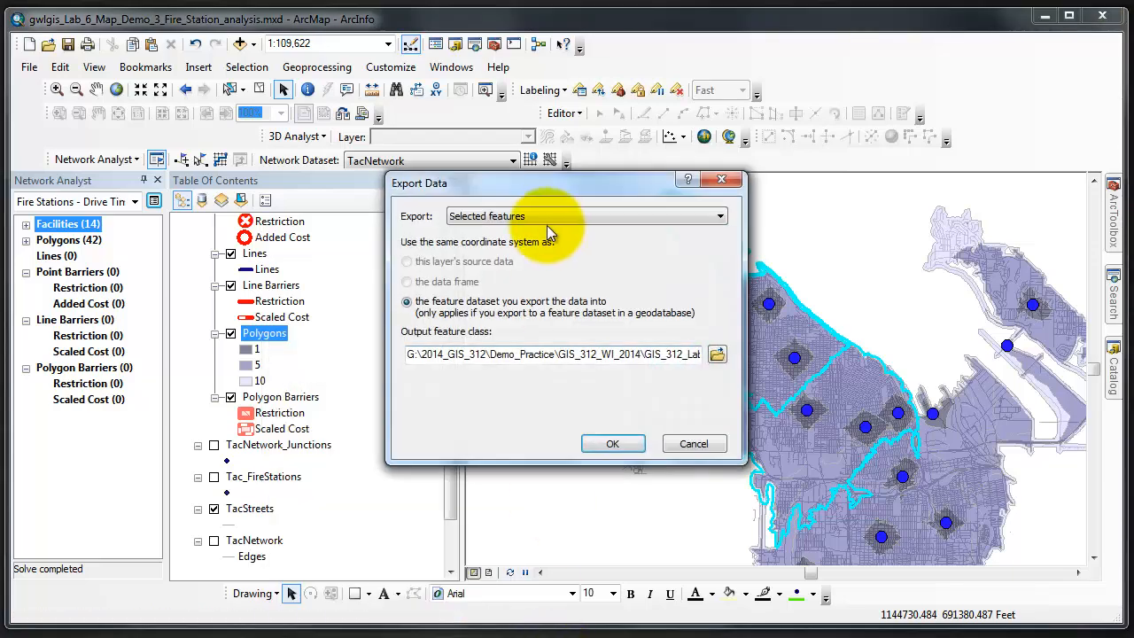
mouse_move(624, 219)
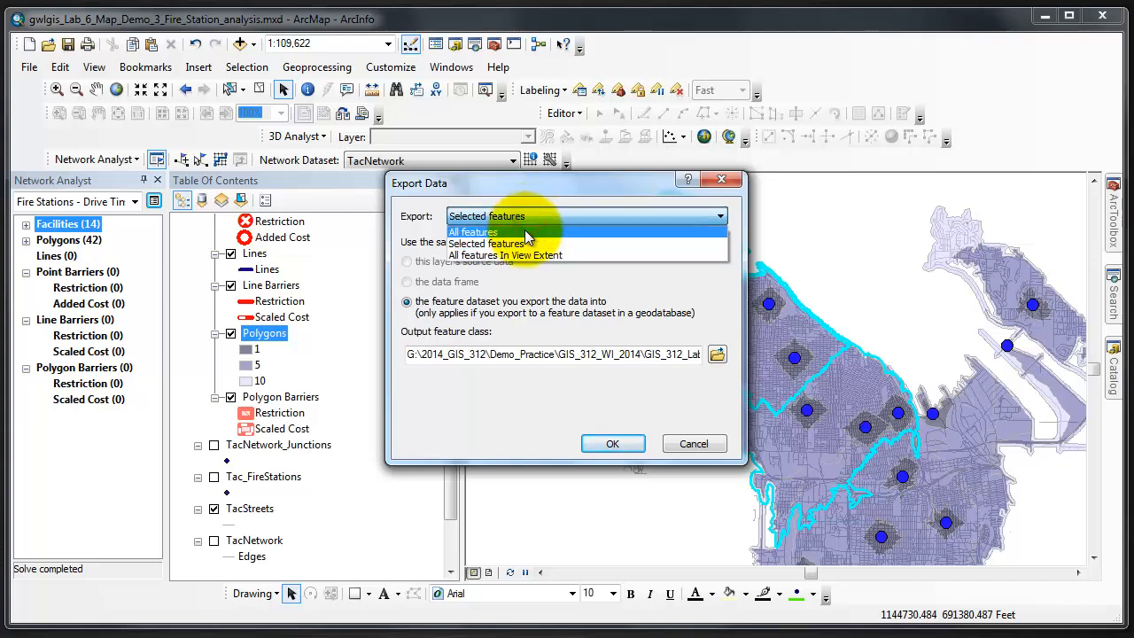
left_click(472, 231)
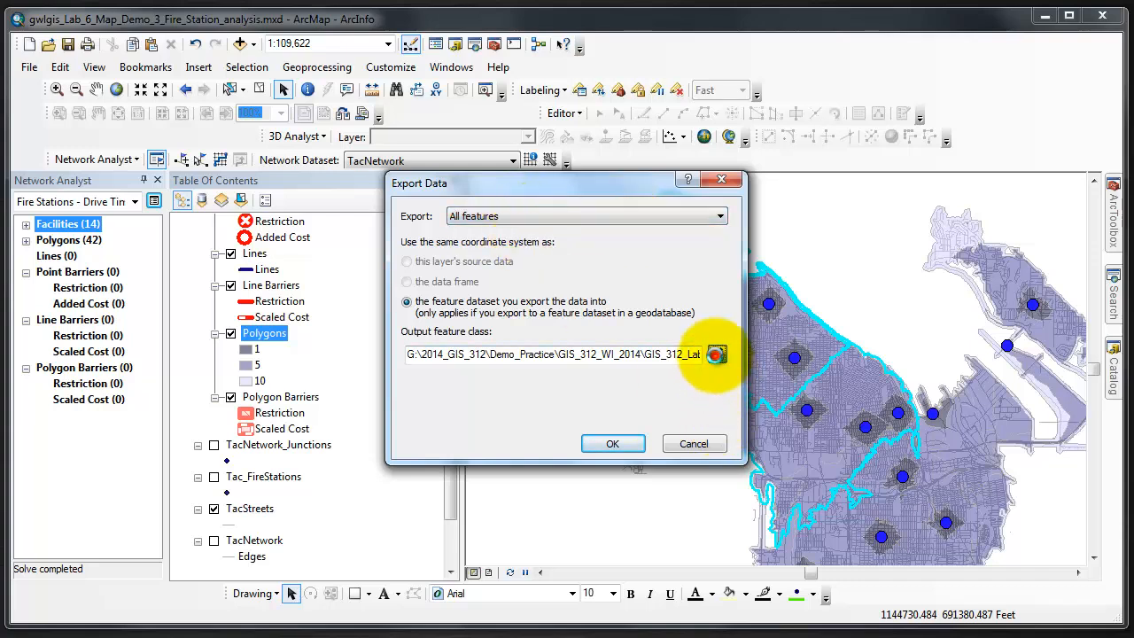
left_click(716, 355)
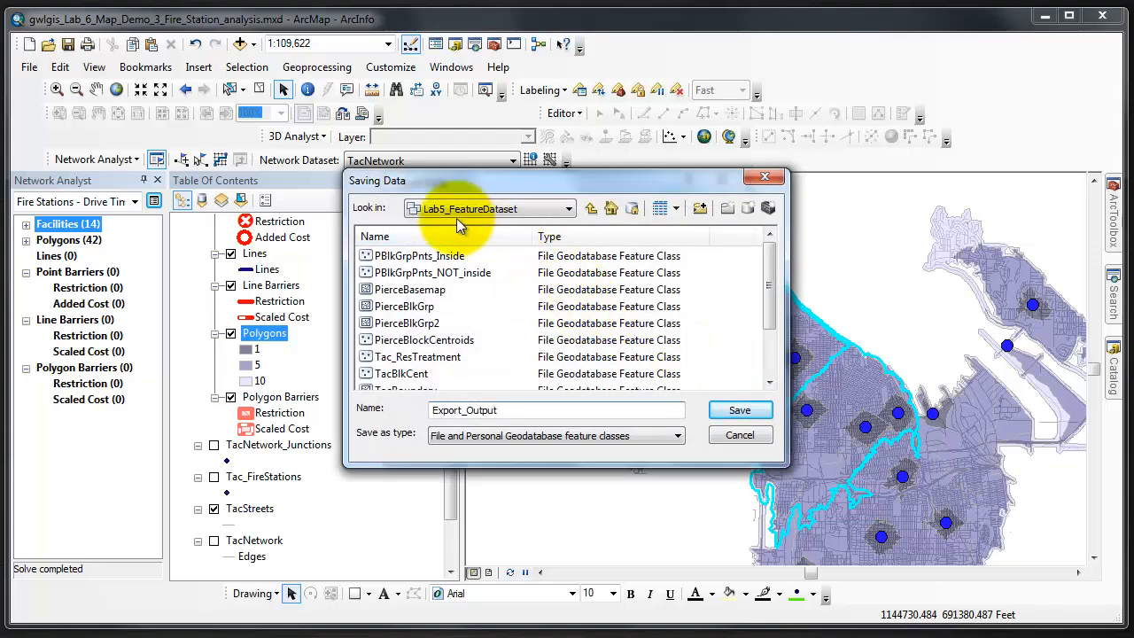
left_click(589, 208)
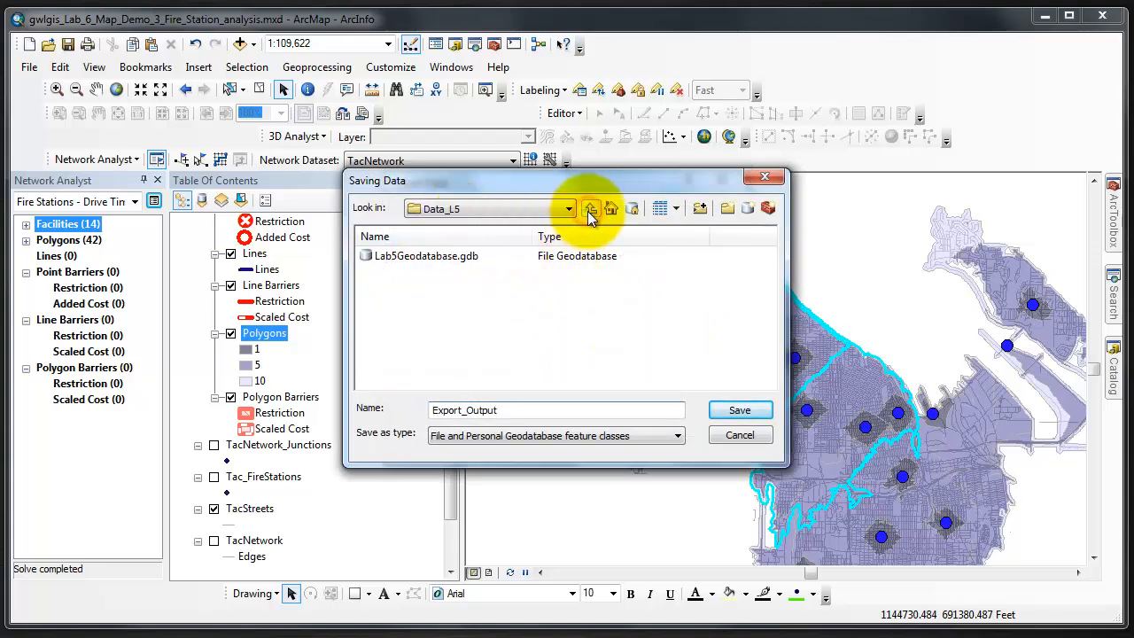
left_click(588, 208)
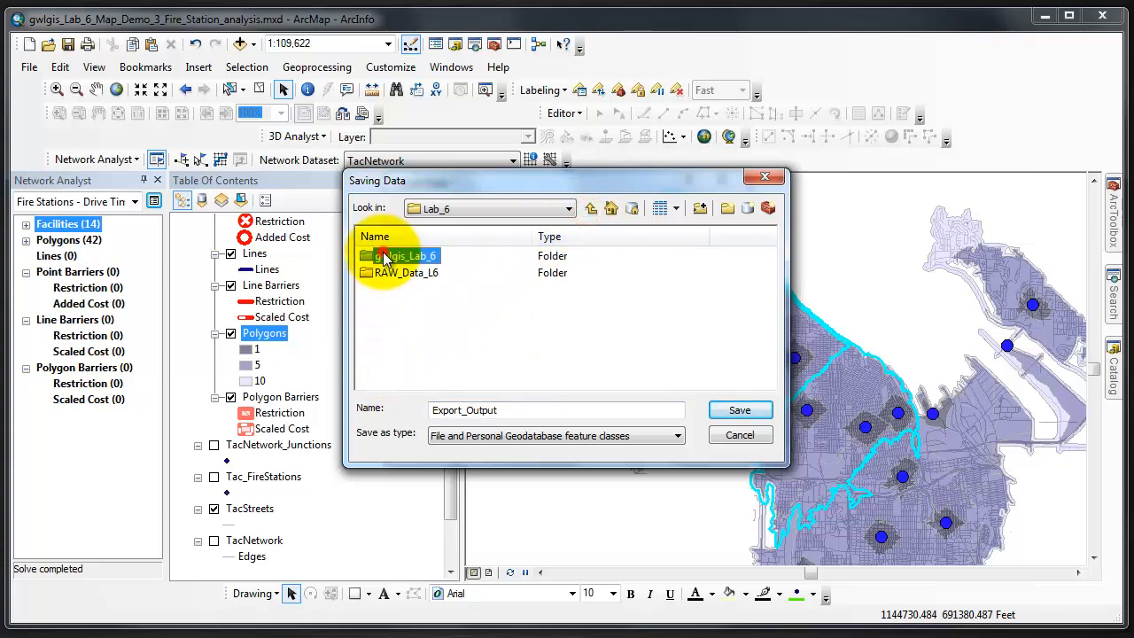
double_click(400, 272)
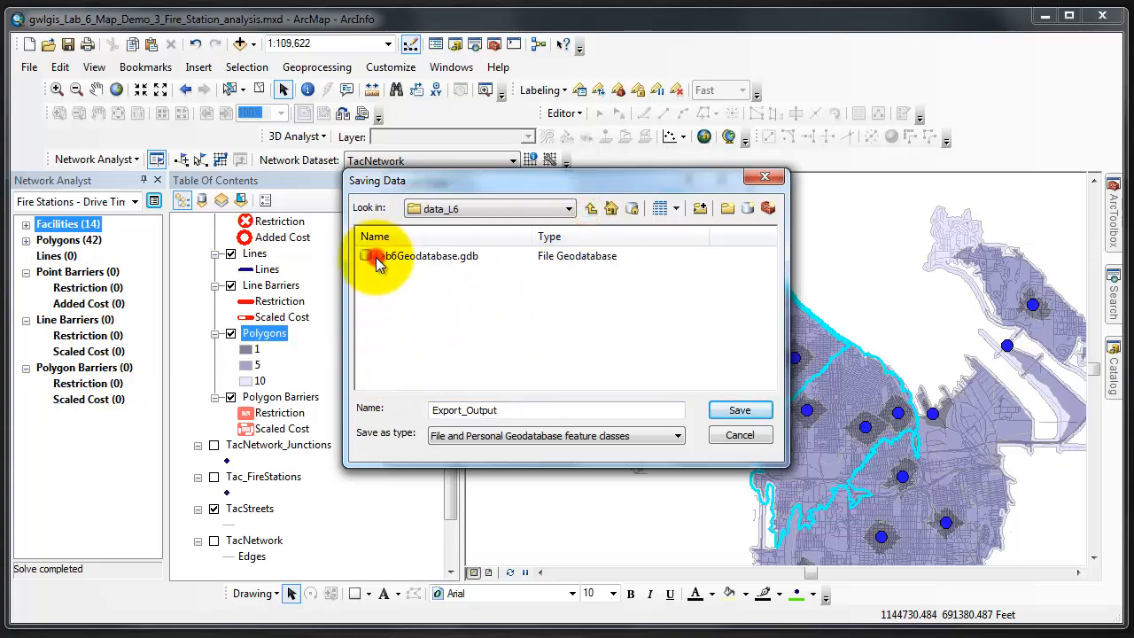
double_click(415, 256)
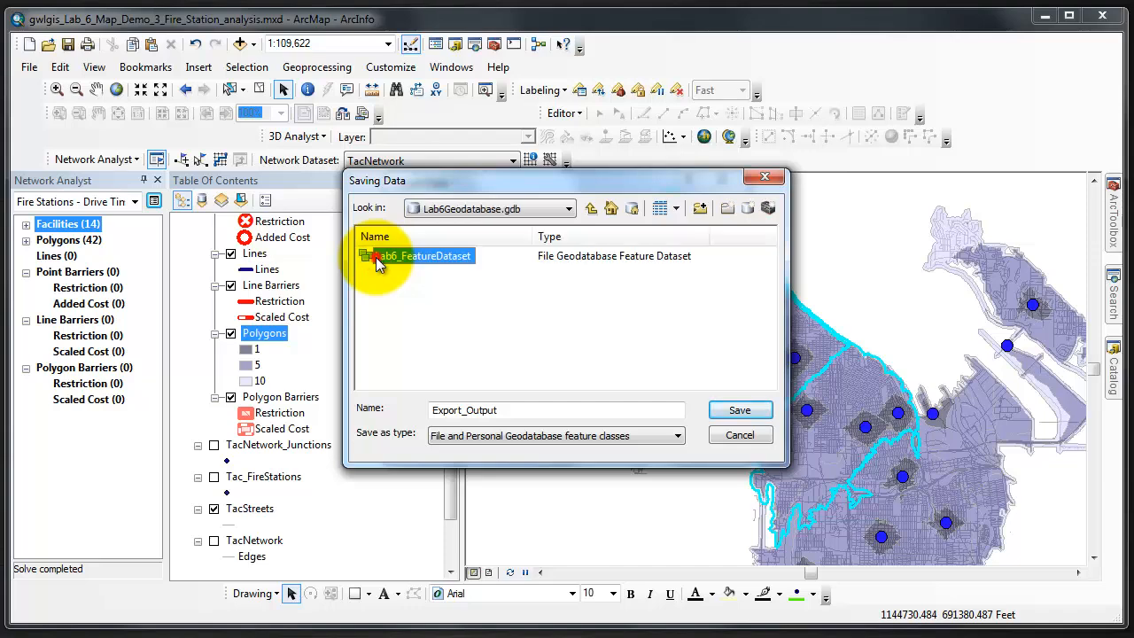
double_click(423, 256)
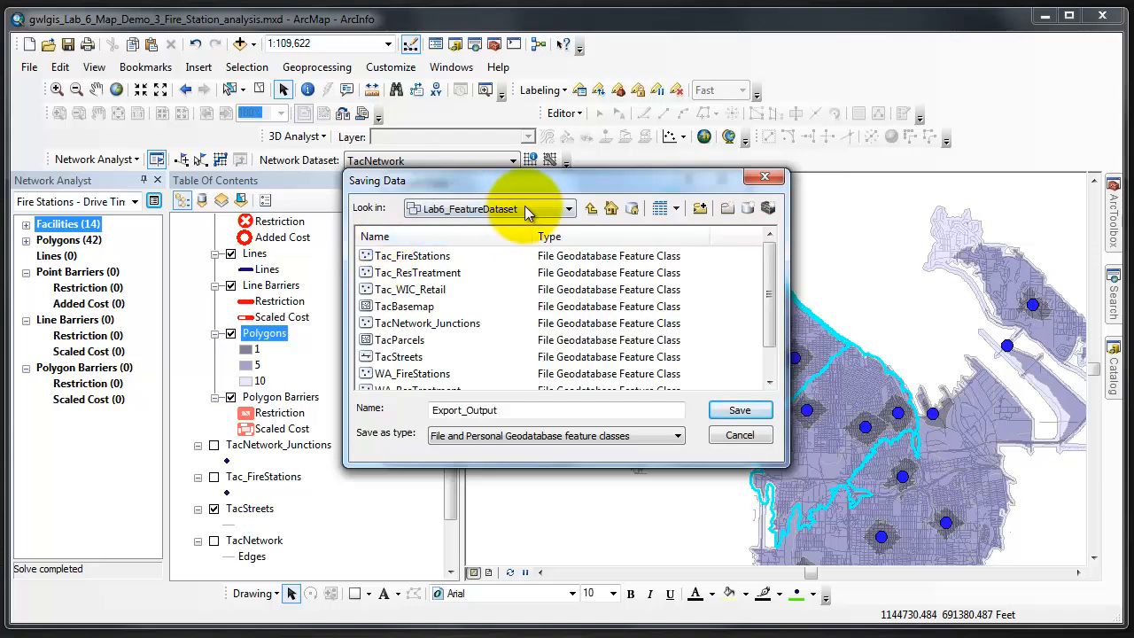
Name the output feature class Fire_Station_Analysis and save it
left_click(514, 409)
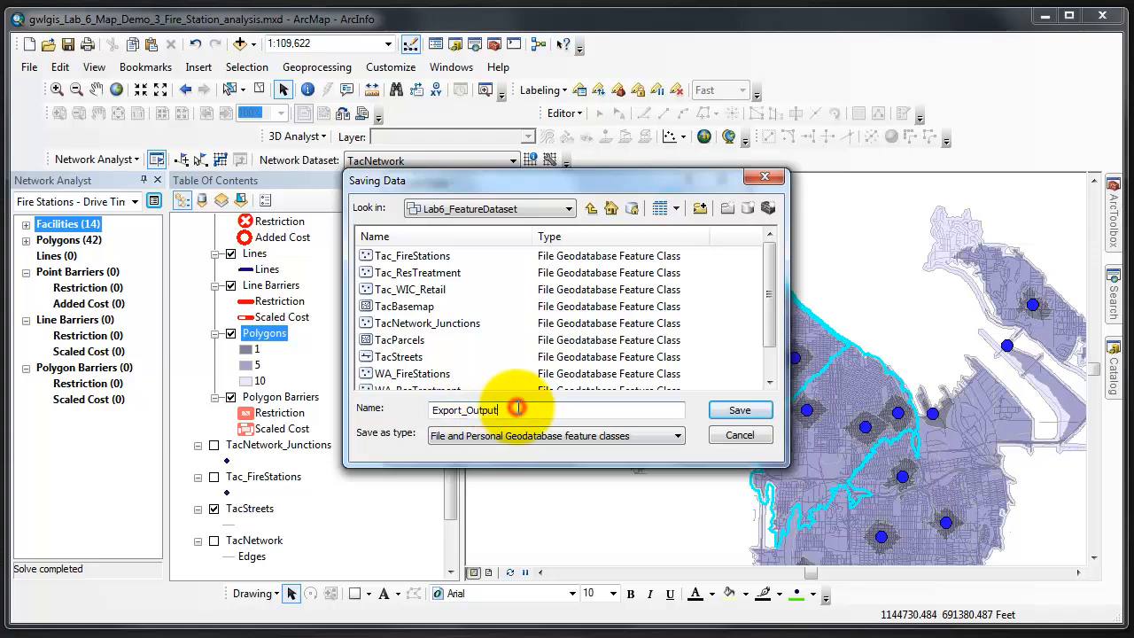
double_click(464, 409)
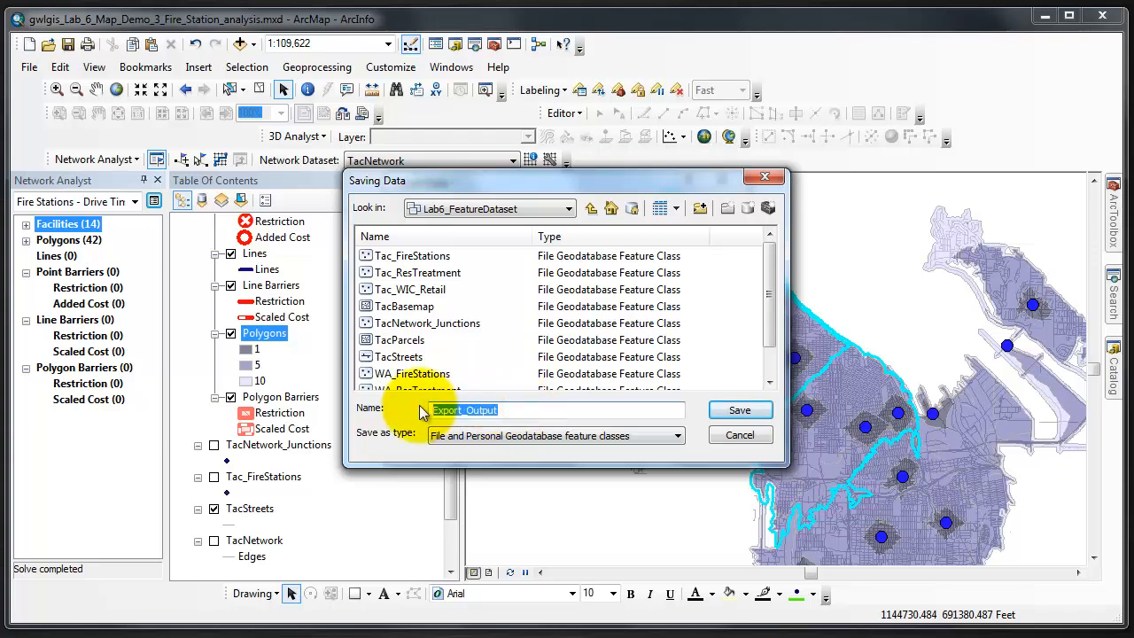
type("Fire_Station_Analysis")
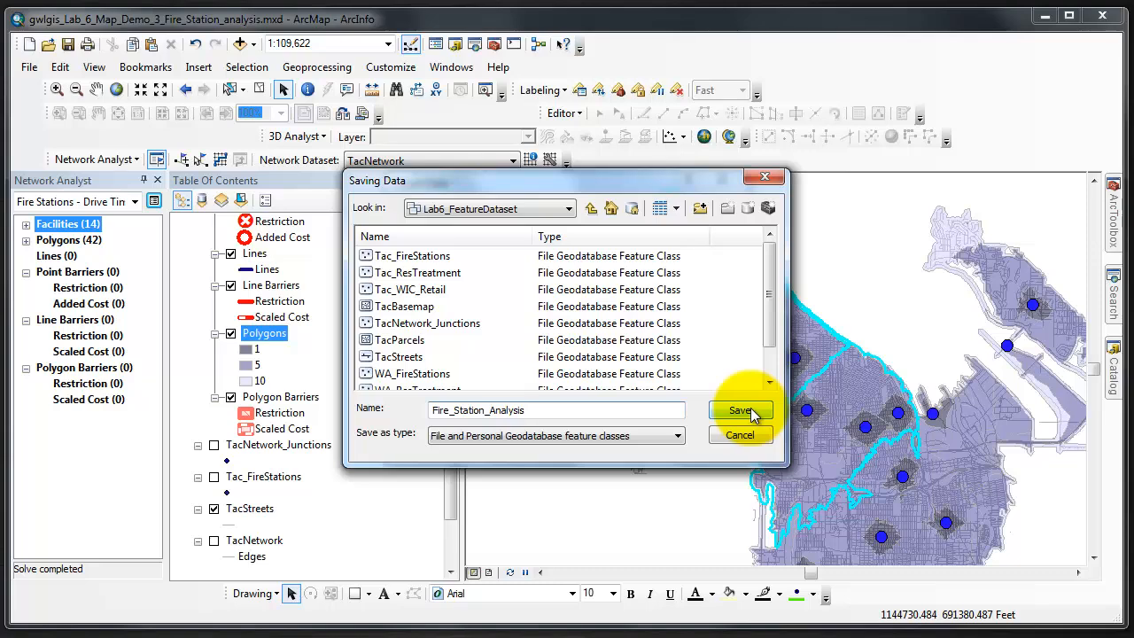
left_click(739, 410)
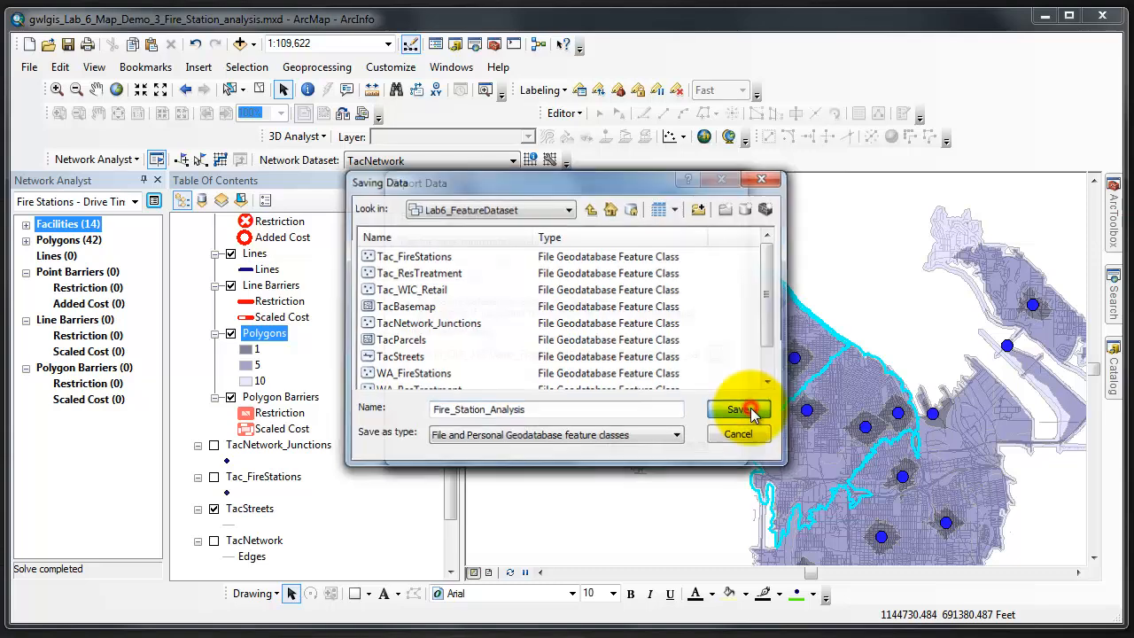
left_click(739, 409)
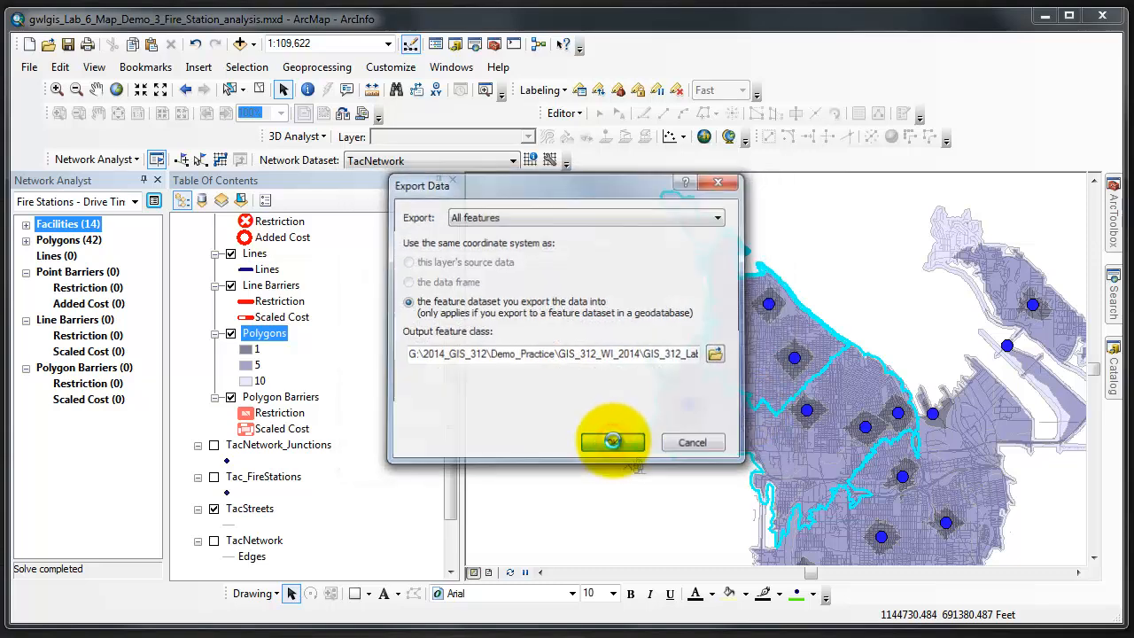
Run the Fire_Station_Analysis export and add the result to the map as a layer
left_click(612, 442)
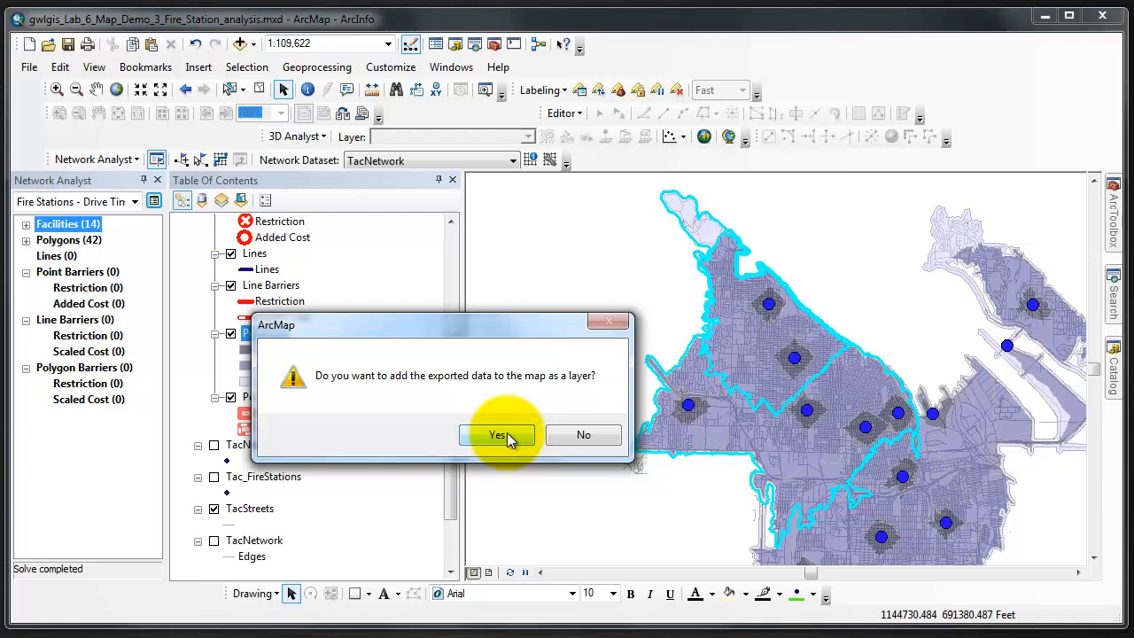
left_click(497, 435)
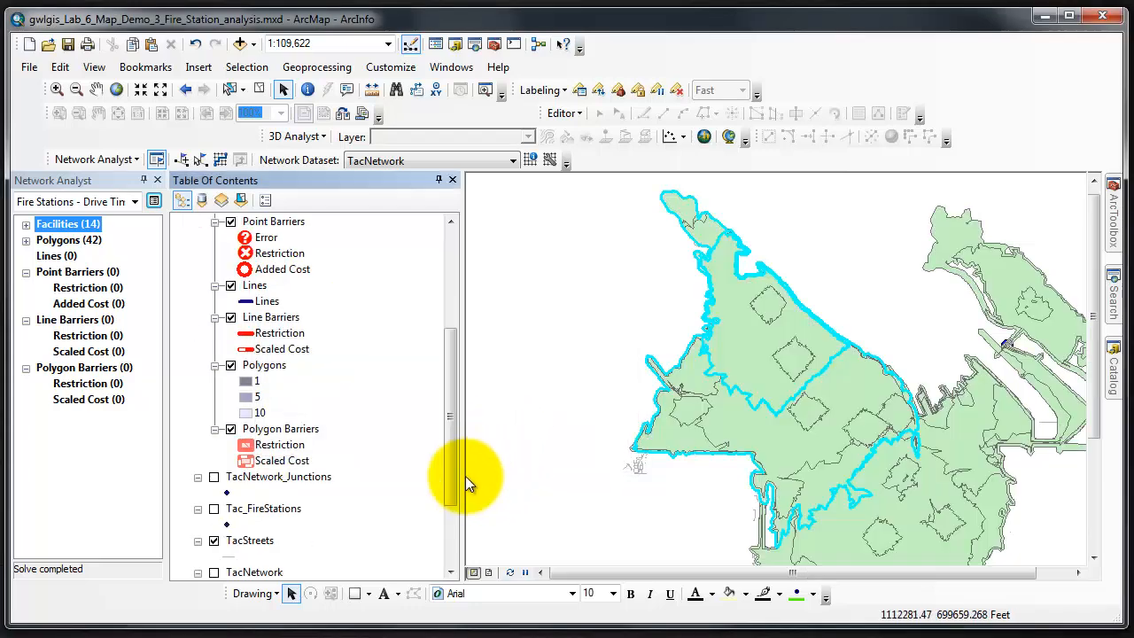